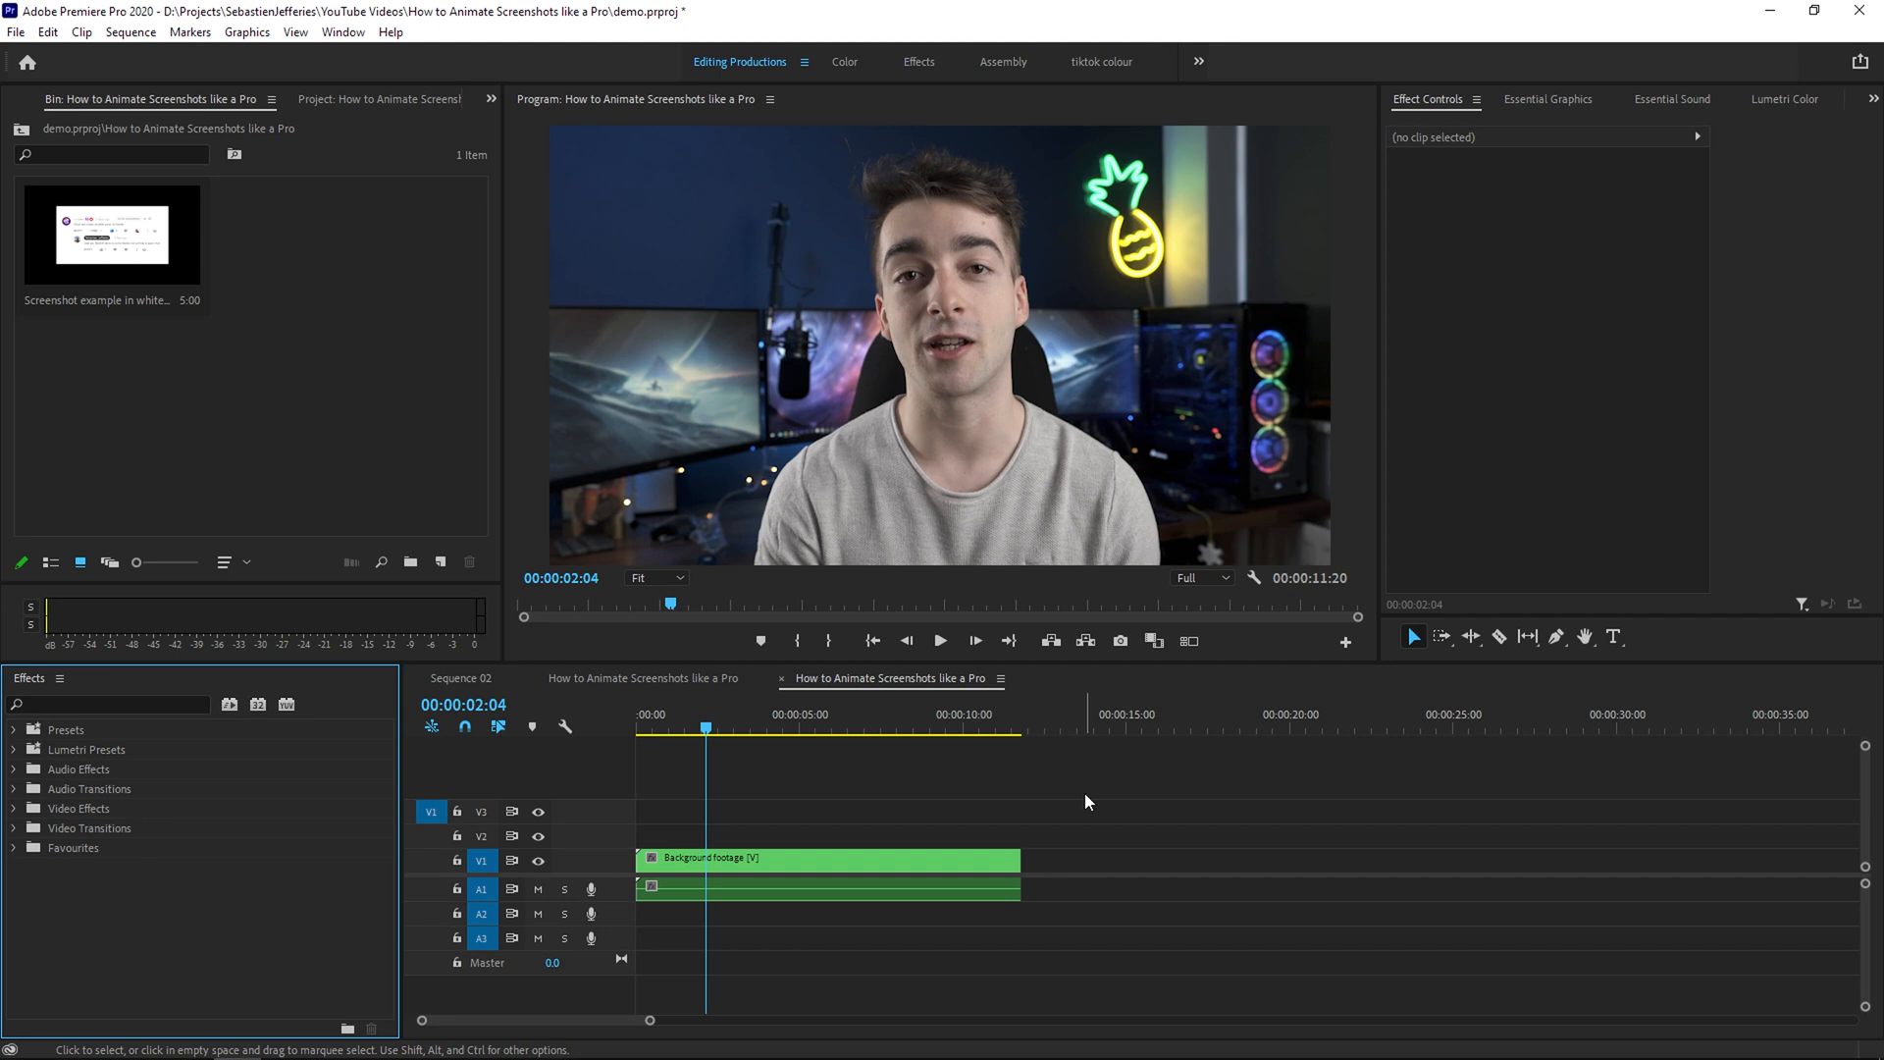
Place the screenshot from the bin onto V2 above the background footage
left_click(110, 234)
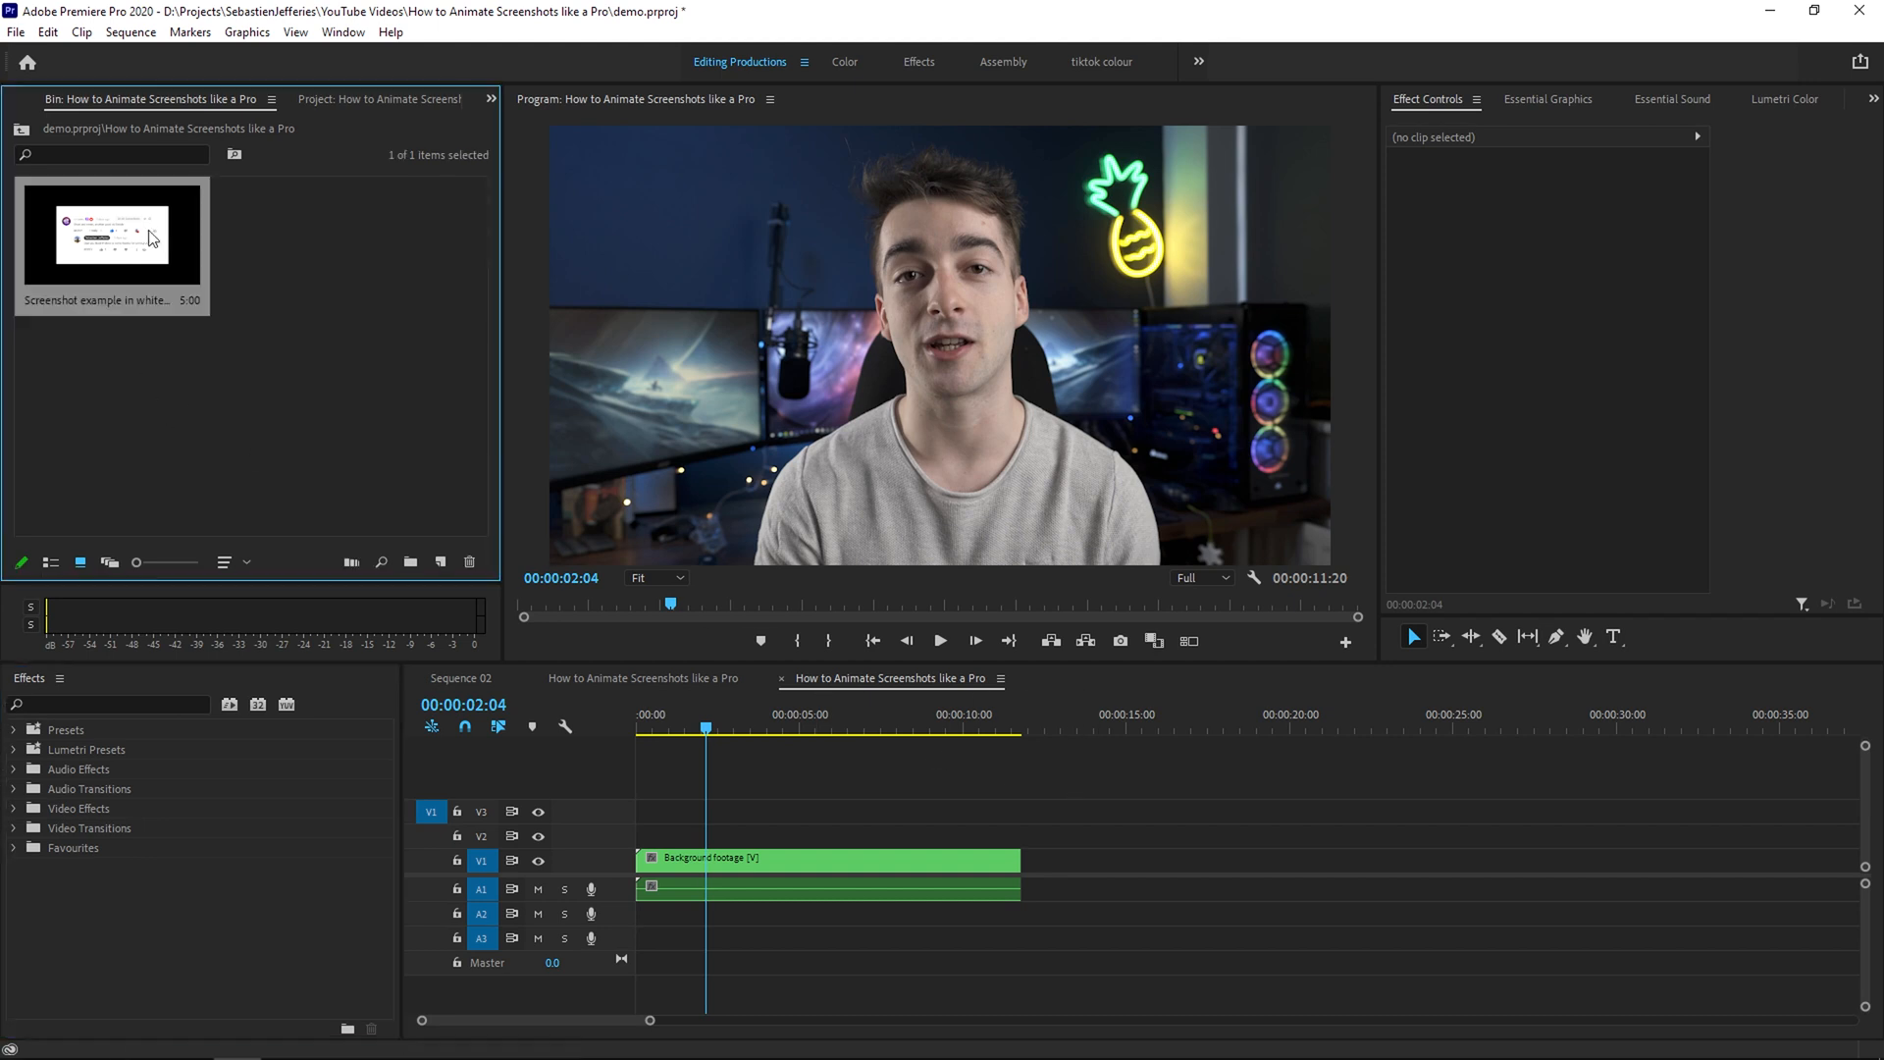
double_click(110, 232)
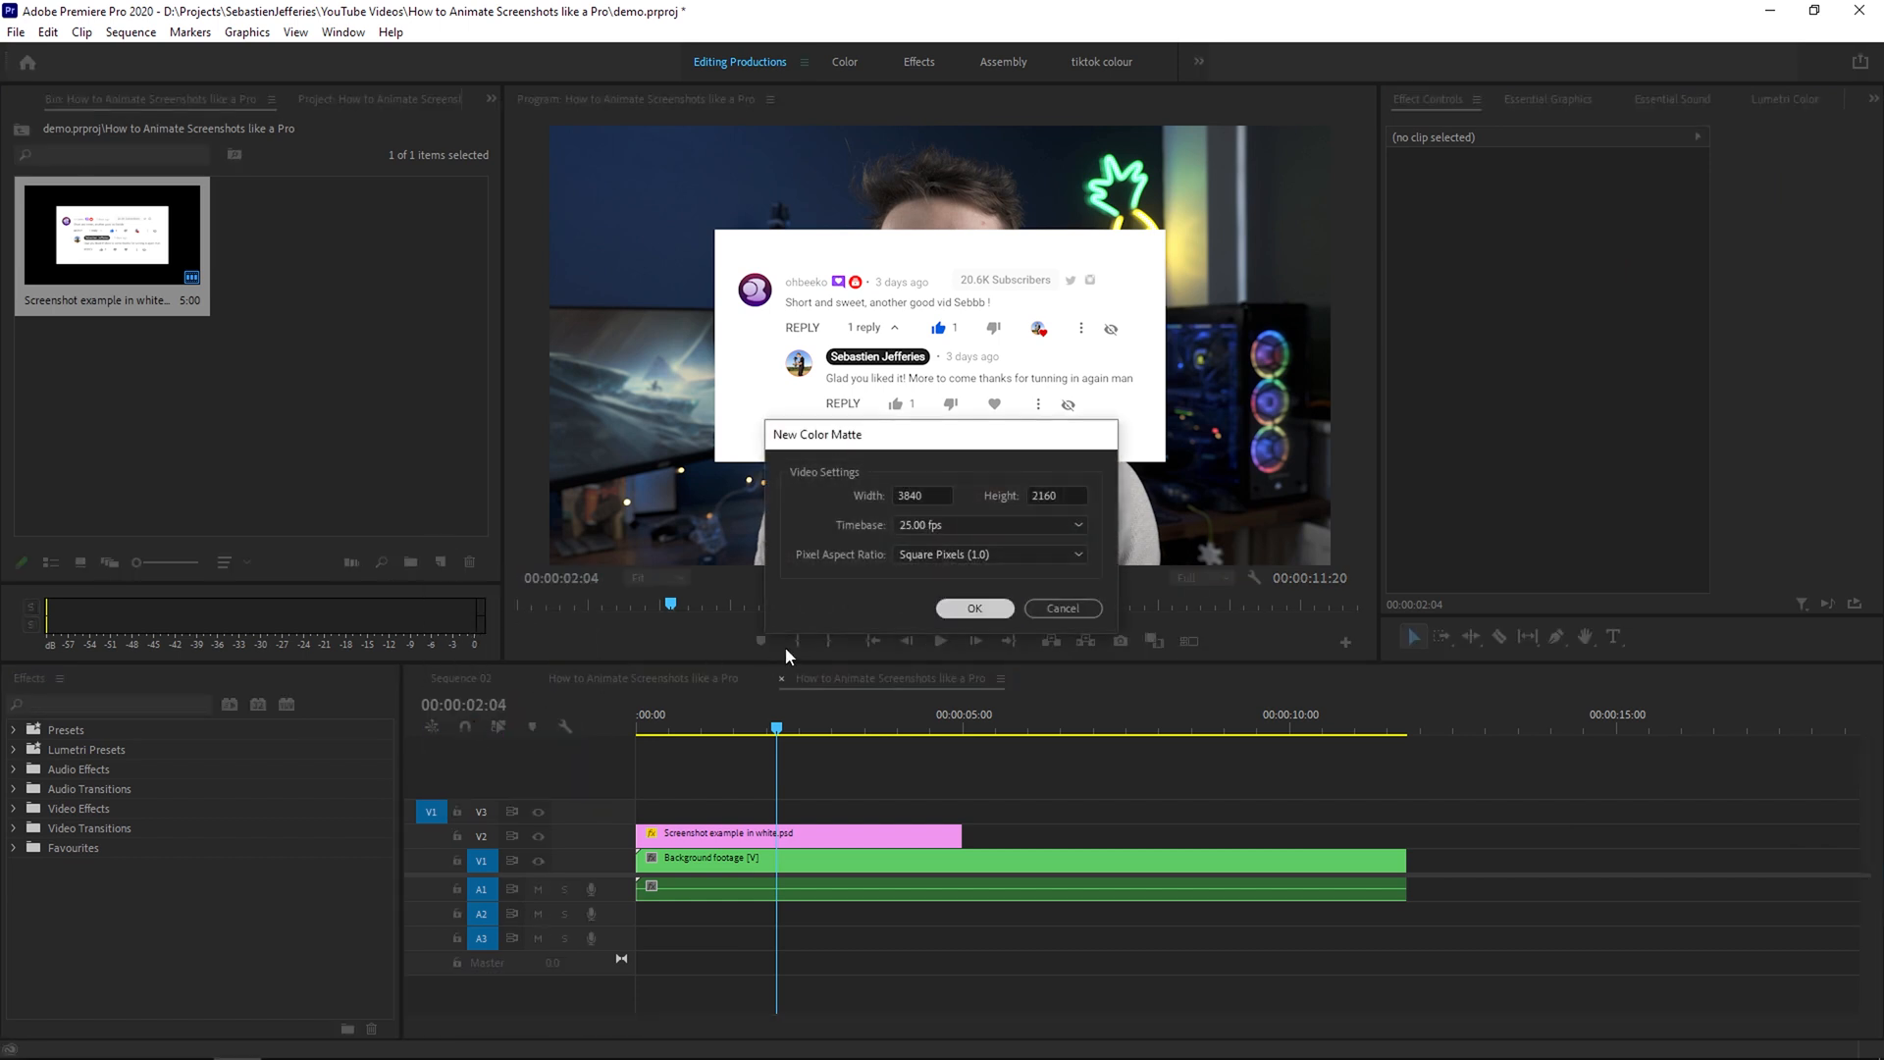
Create the 3840×2160 colour matte with its default name, ready to place on V2
left_click(975, 608)
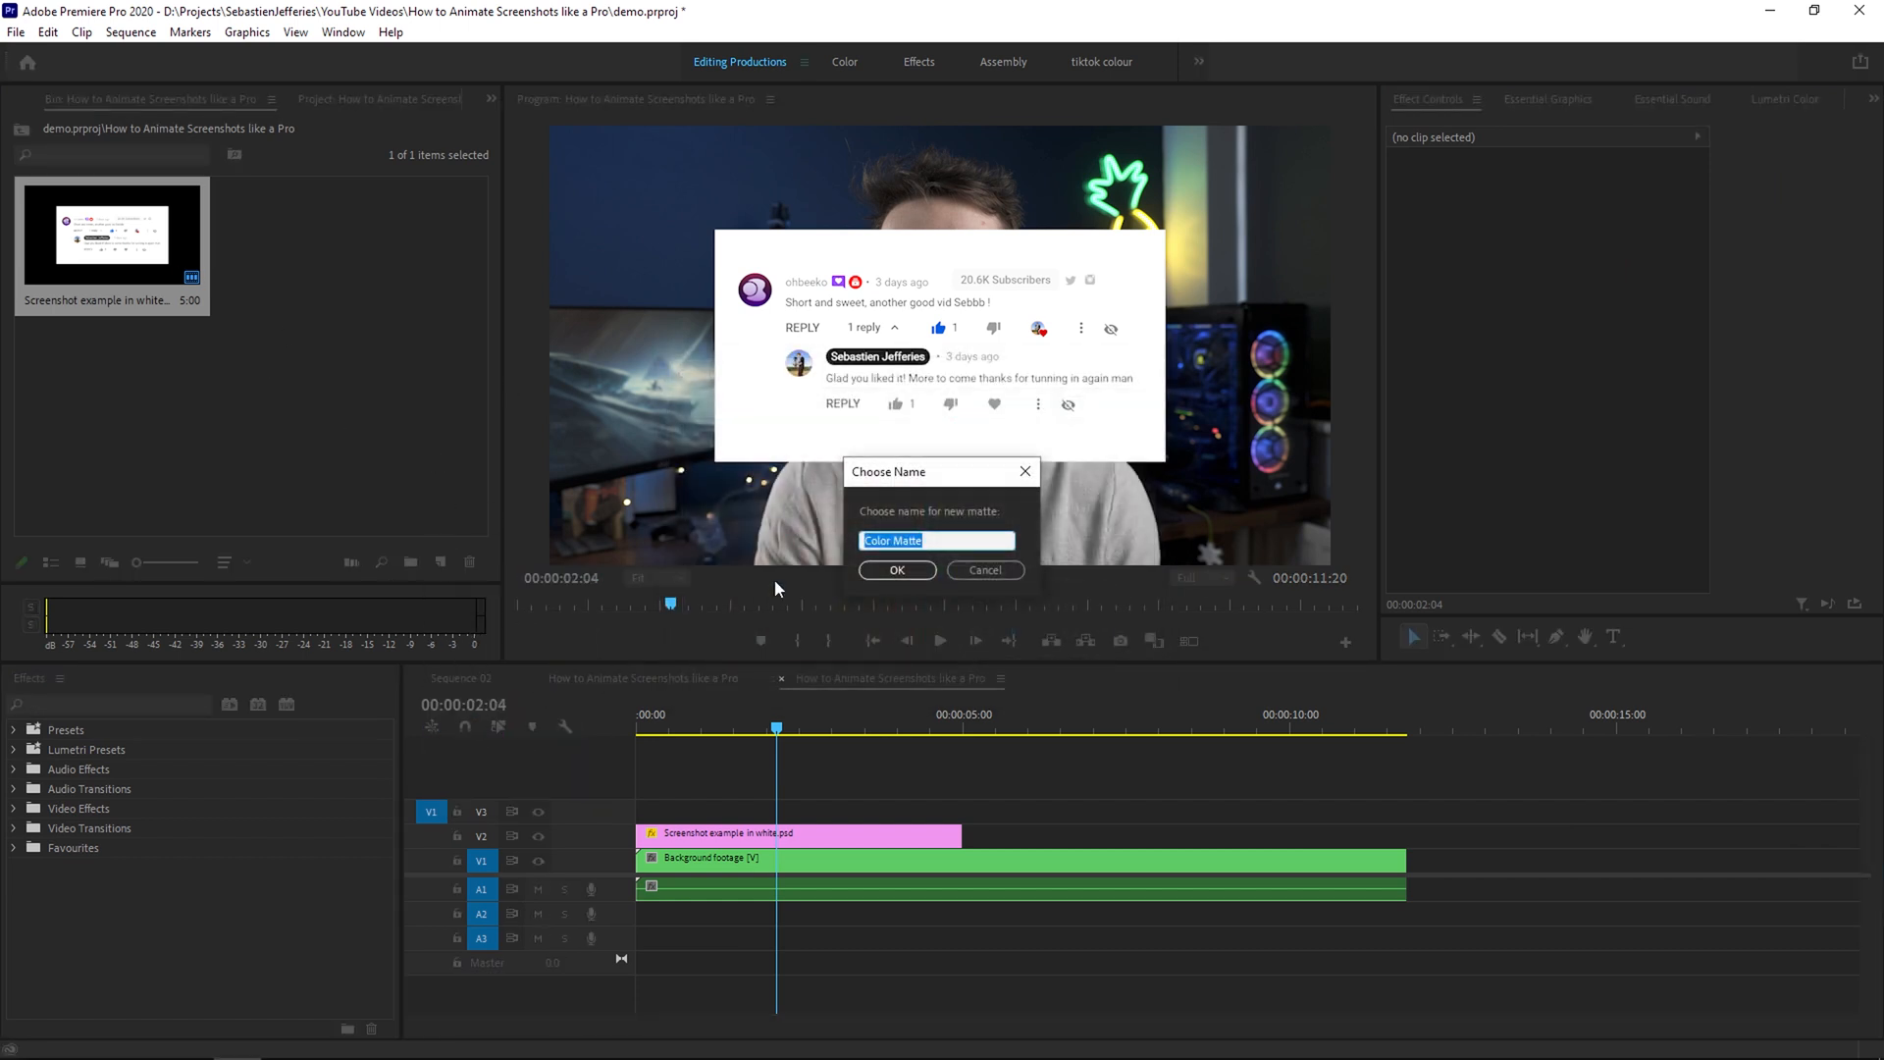
left_click(895, 569)
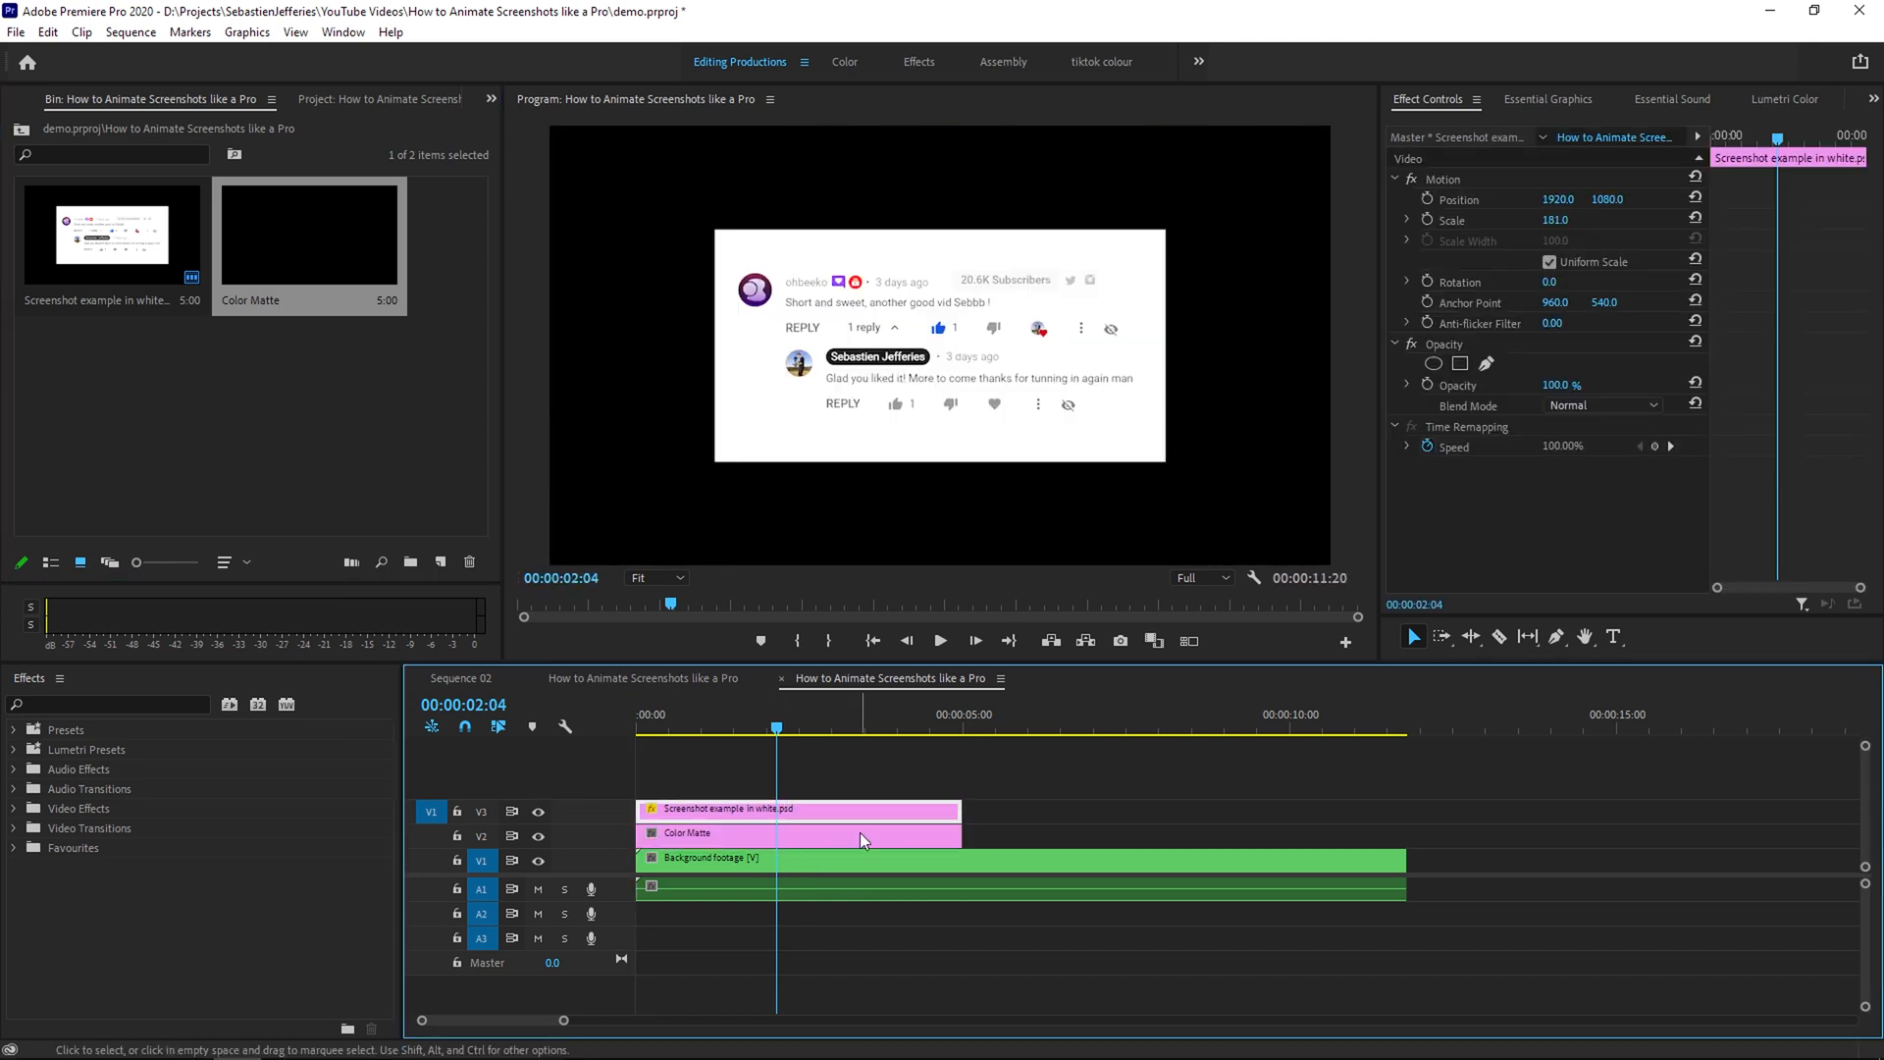
left_click(720, 832)
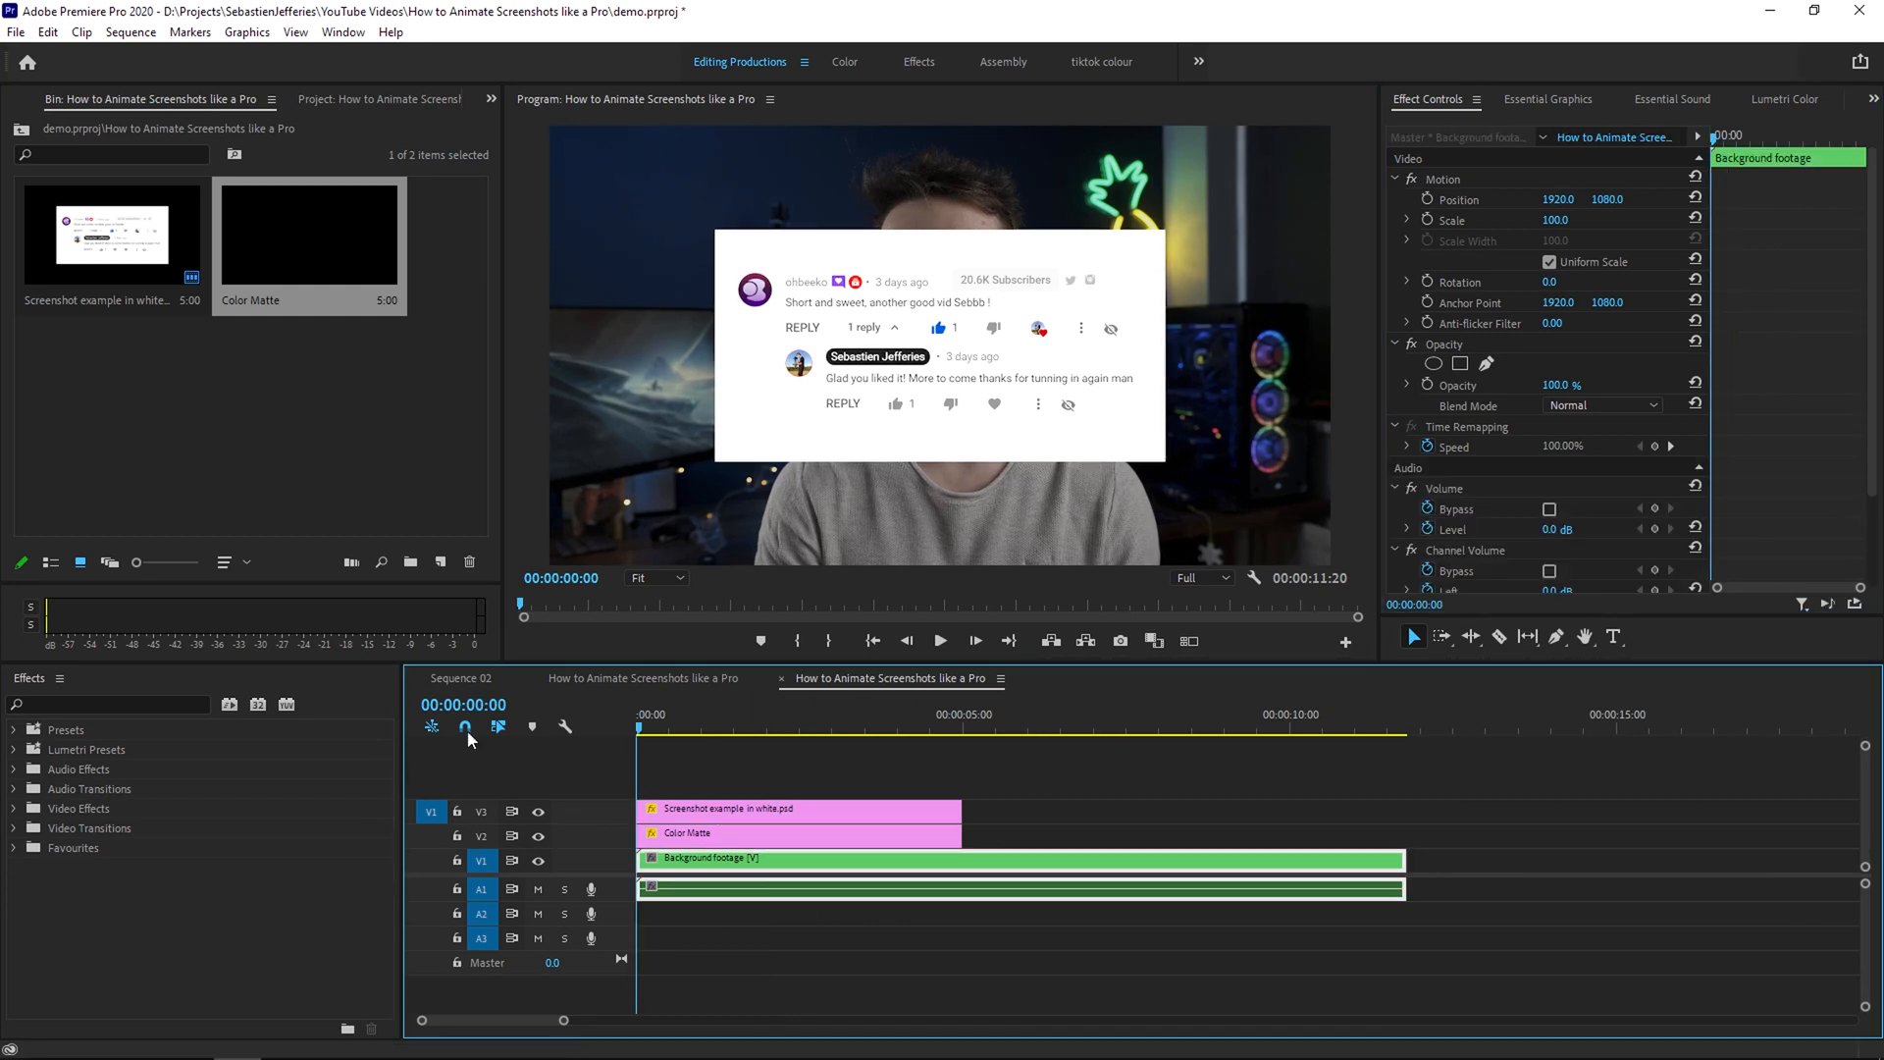
Keyframe Gaussian Blur from 0 to 87 on the footage and preview it with overlays hidden
left_click(865, 728)
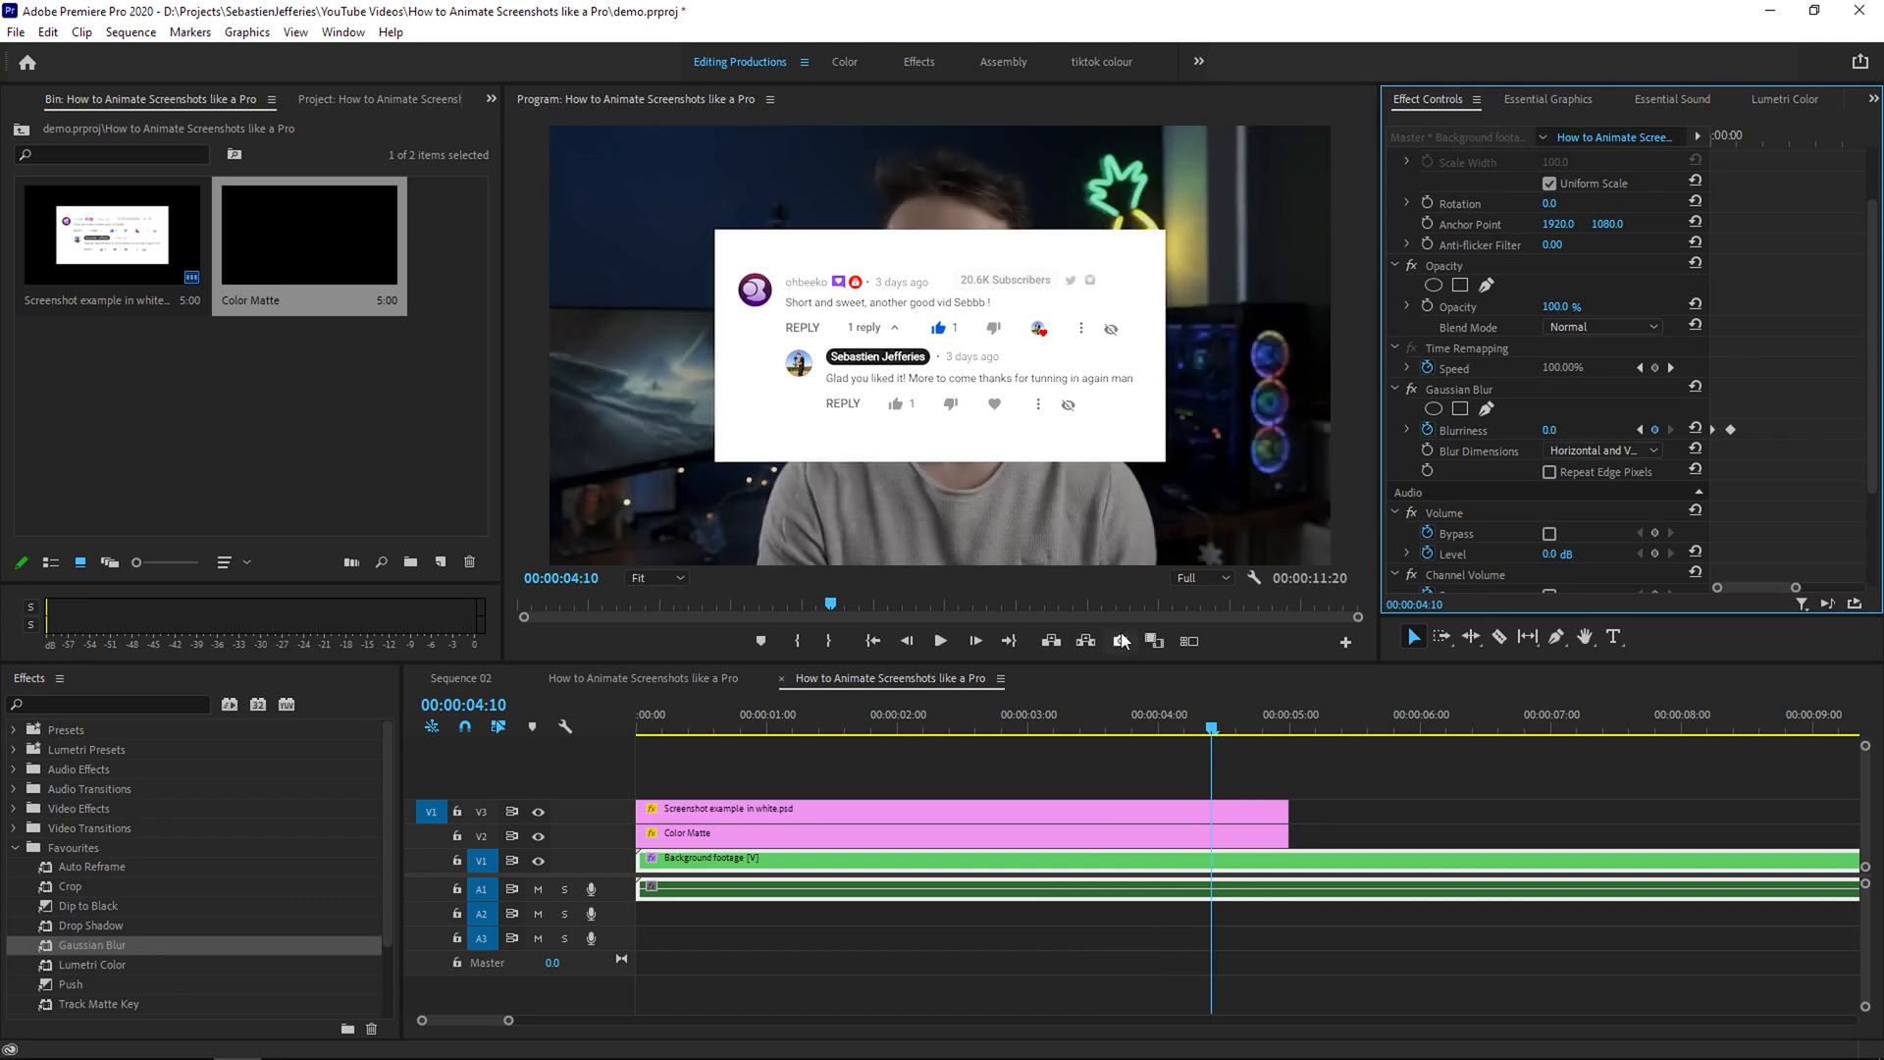
left_click(640, 714)
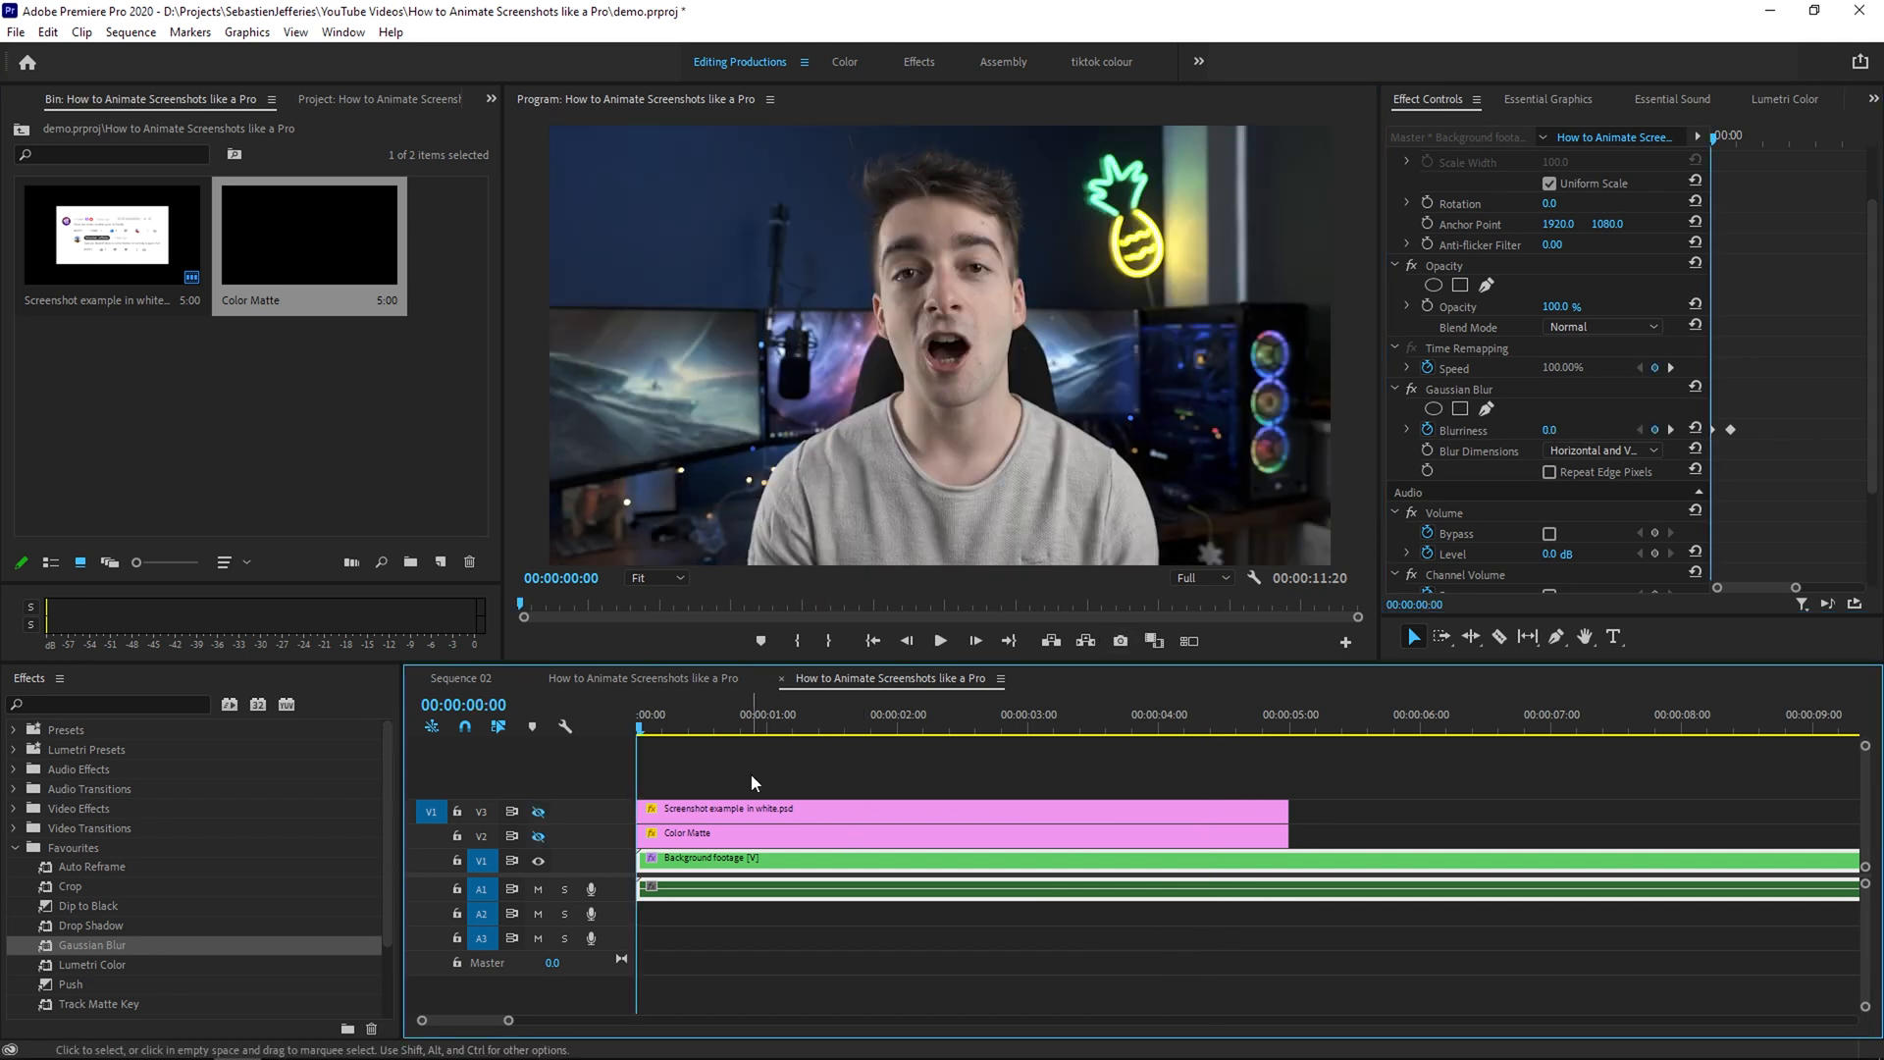
key("ctrl+s")
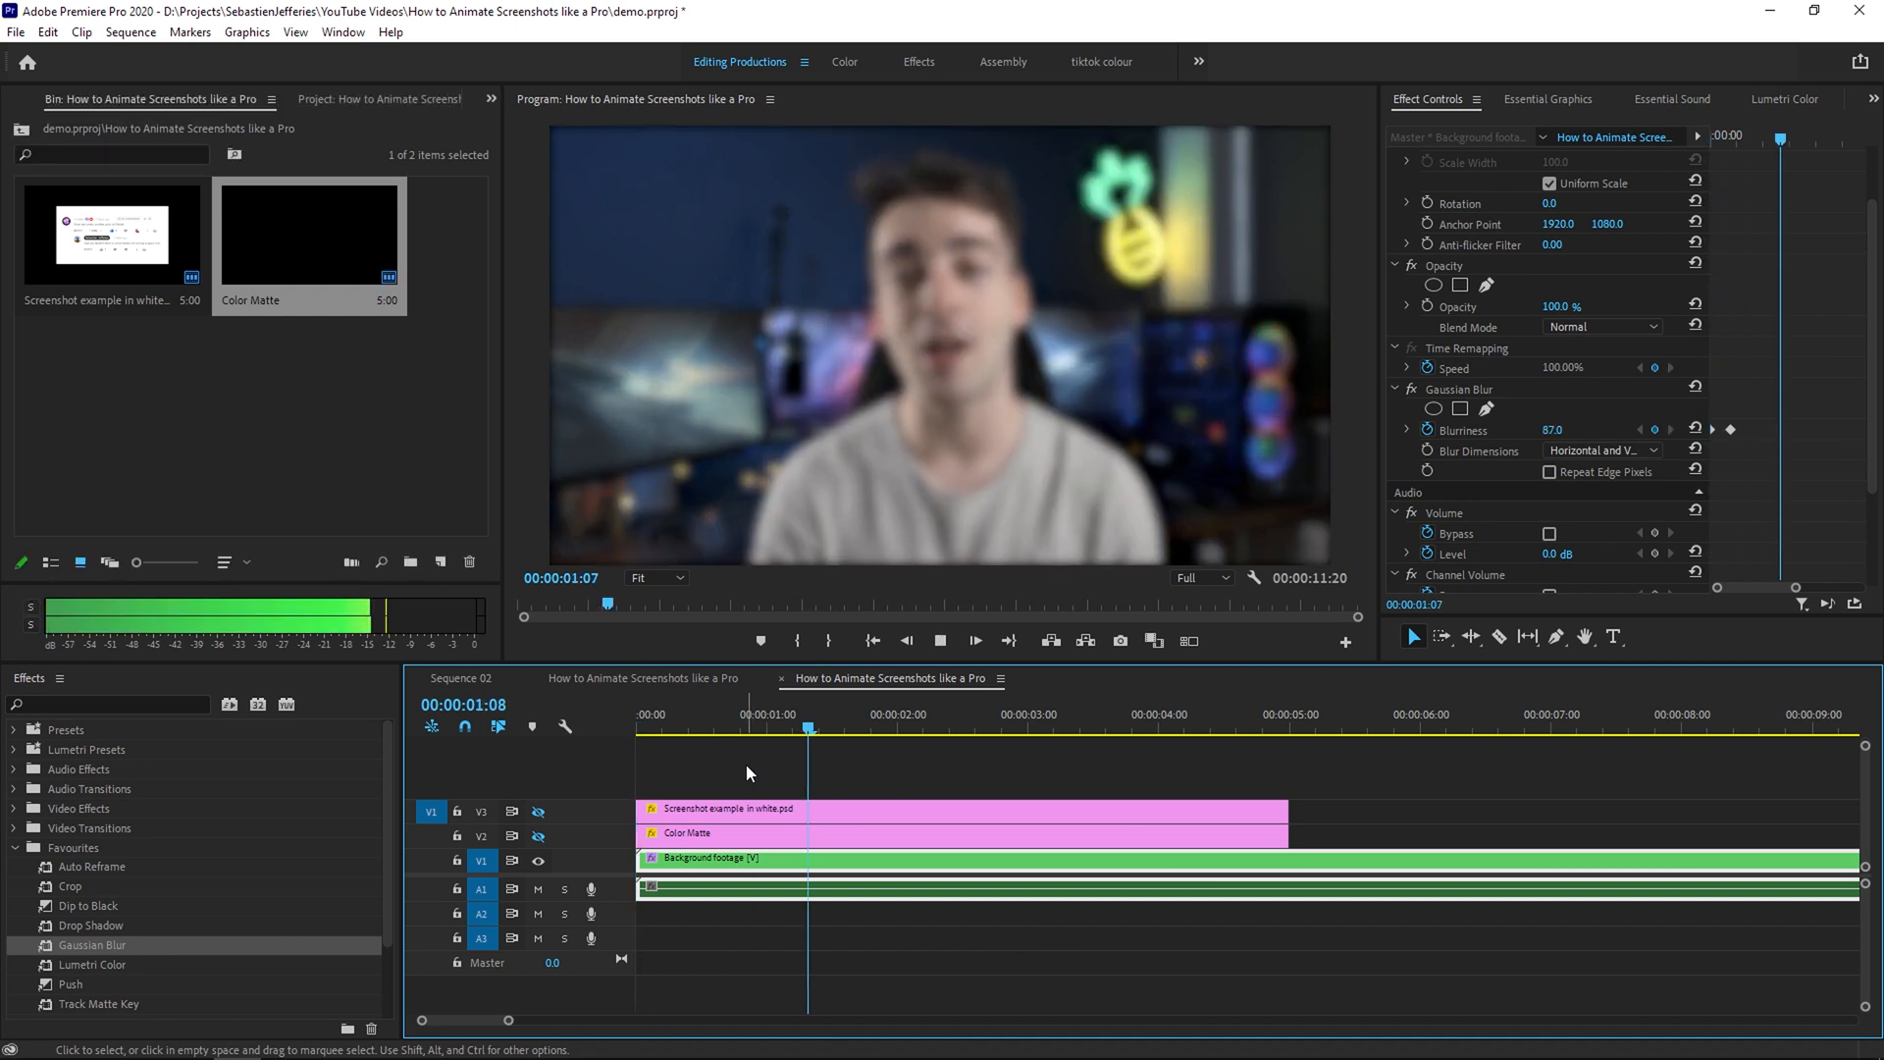
left_click(1163, 714)
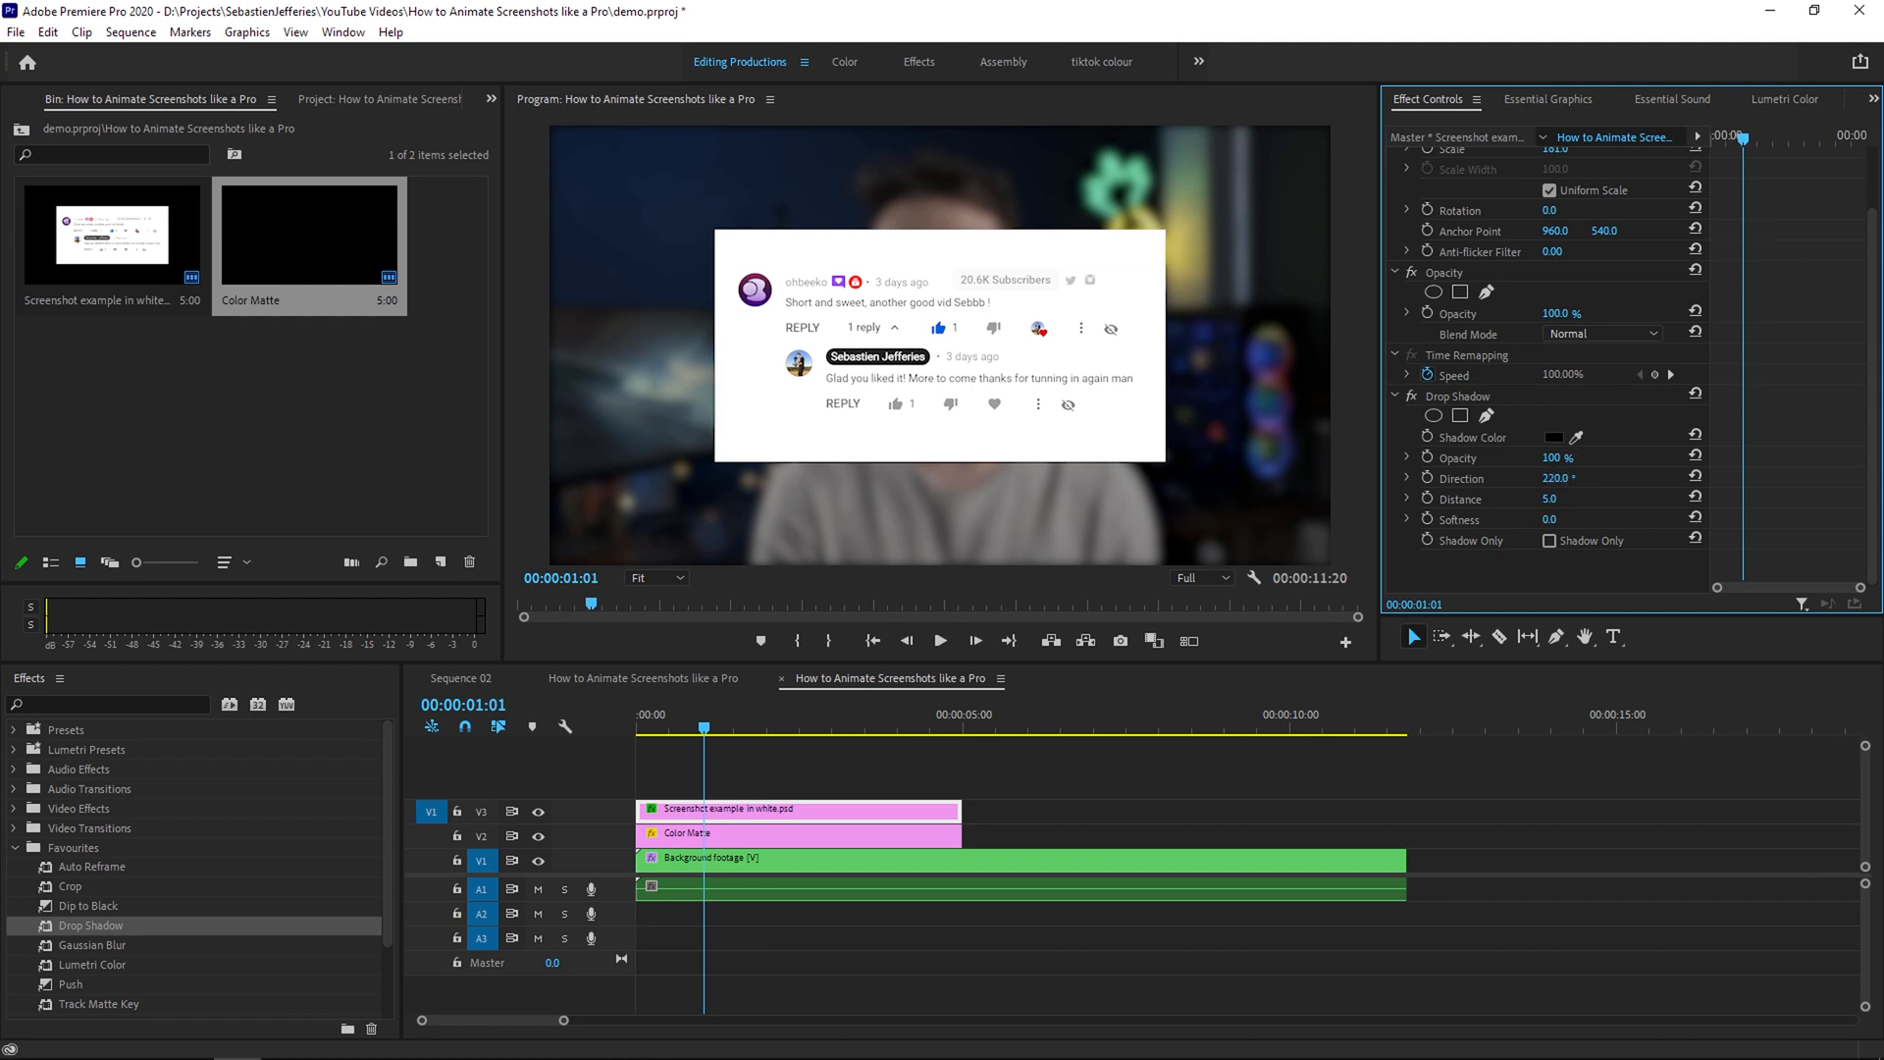
Set the screenshot's Drop Shadow to distance 46 and softness 65, then search 'basic'
left_click_drag(1556, 496, 1556, 518)
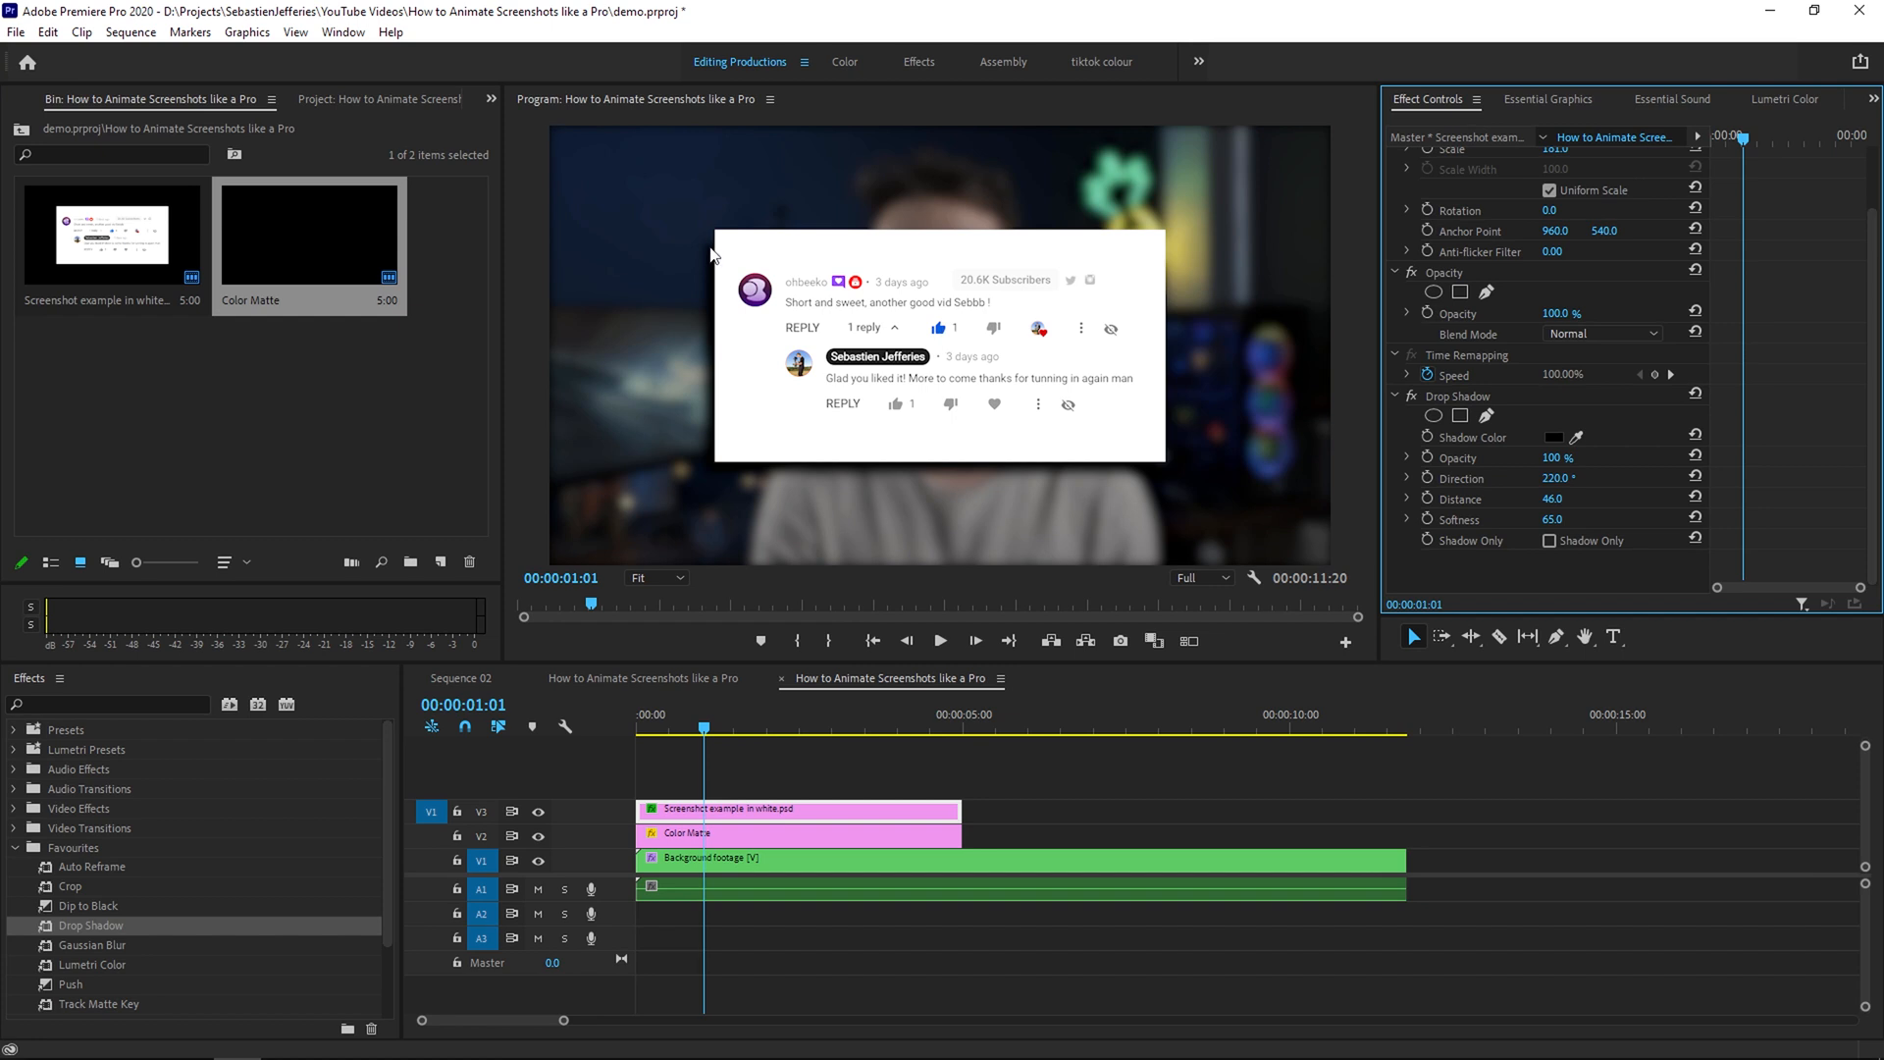
mouse_move(164, 777)
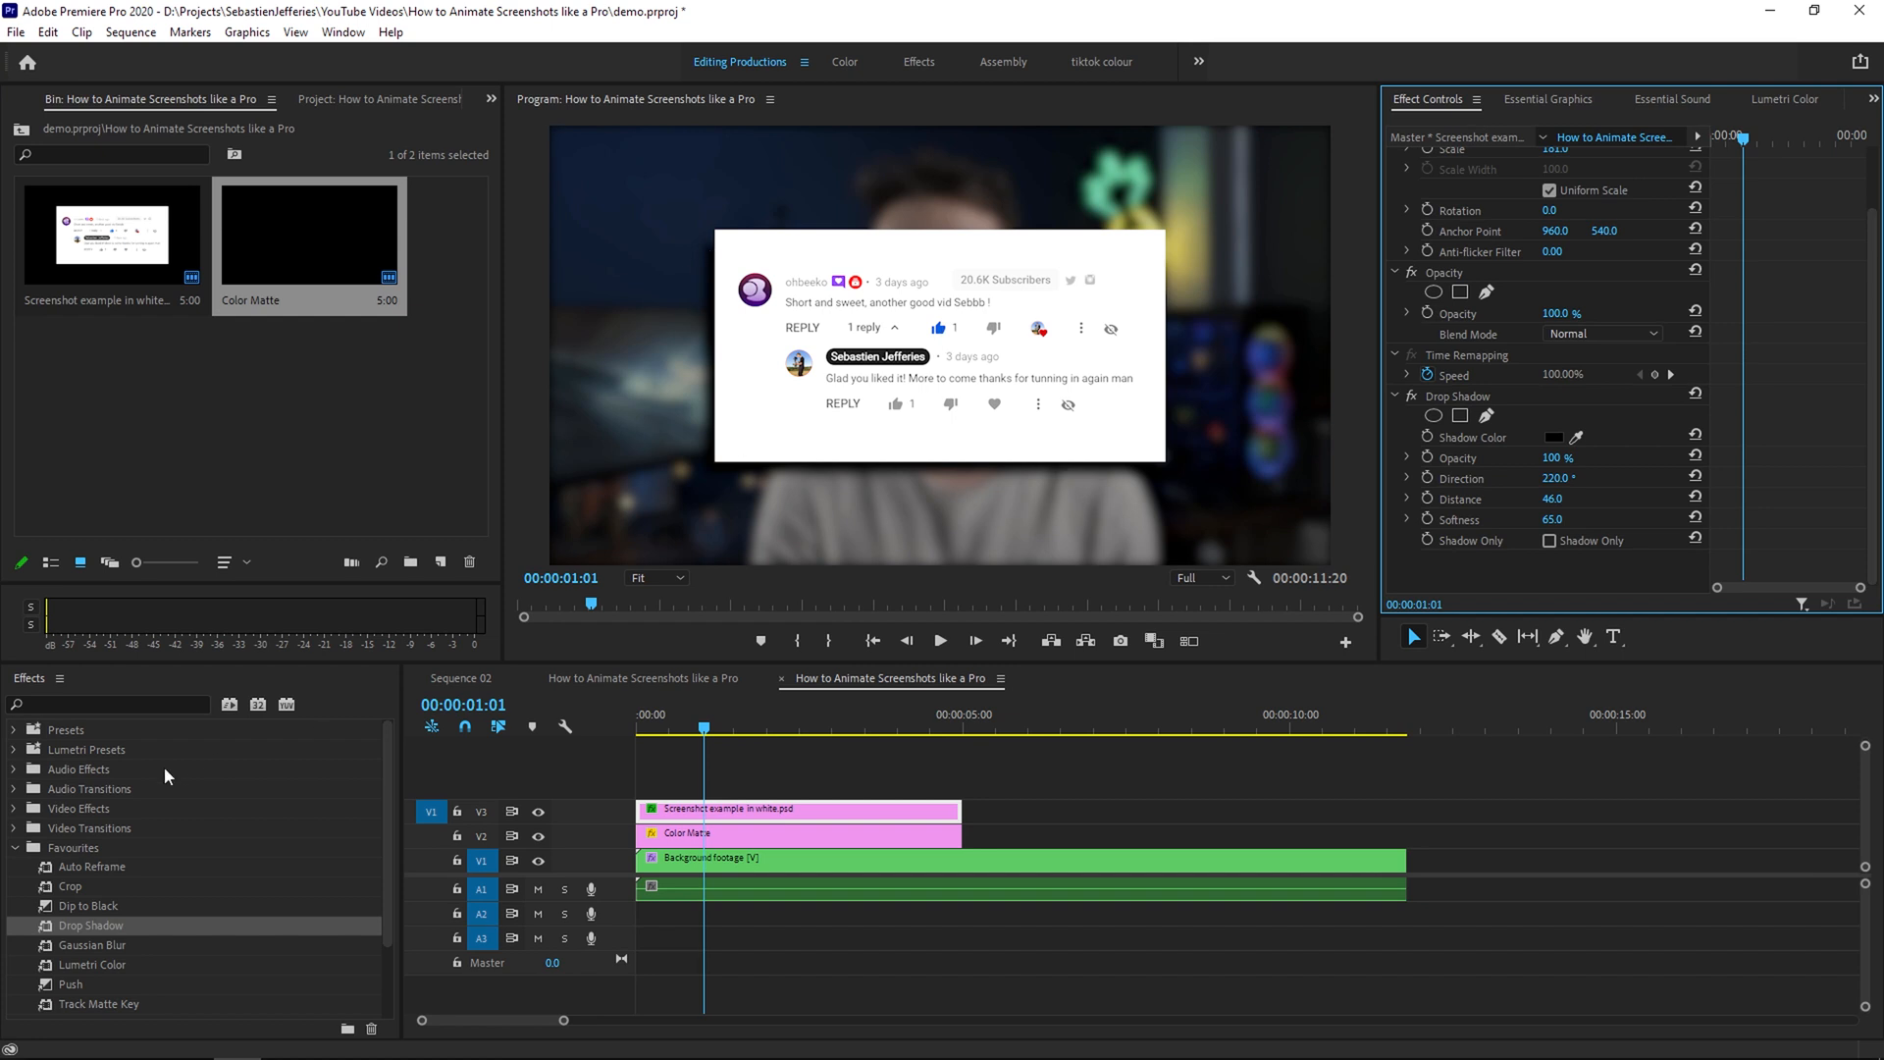
type("basic")
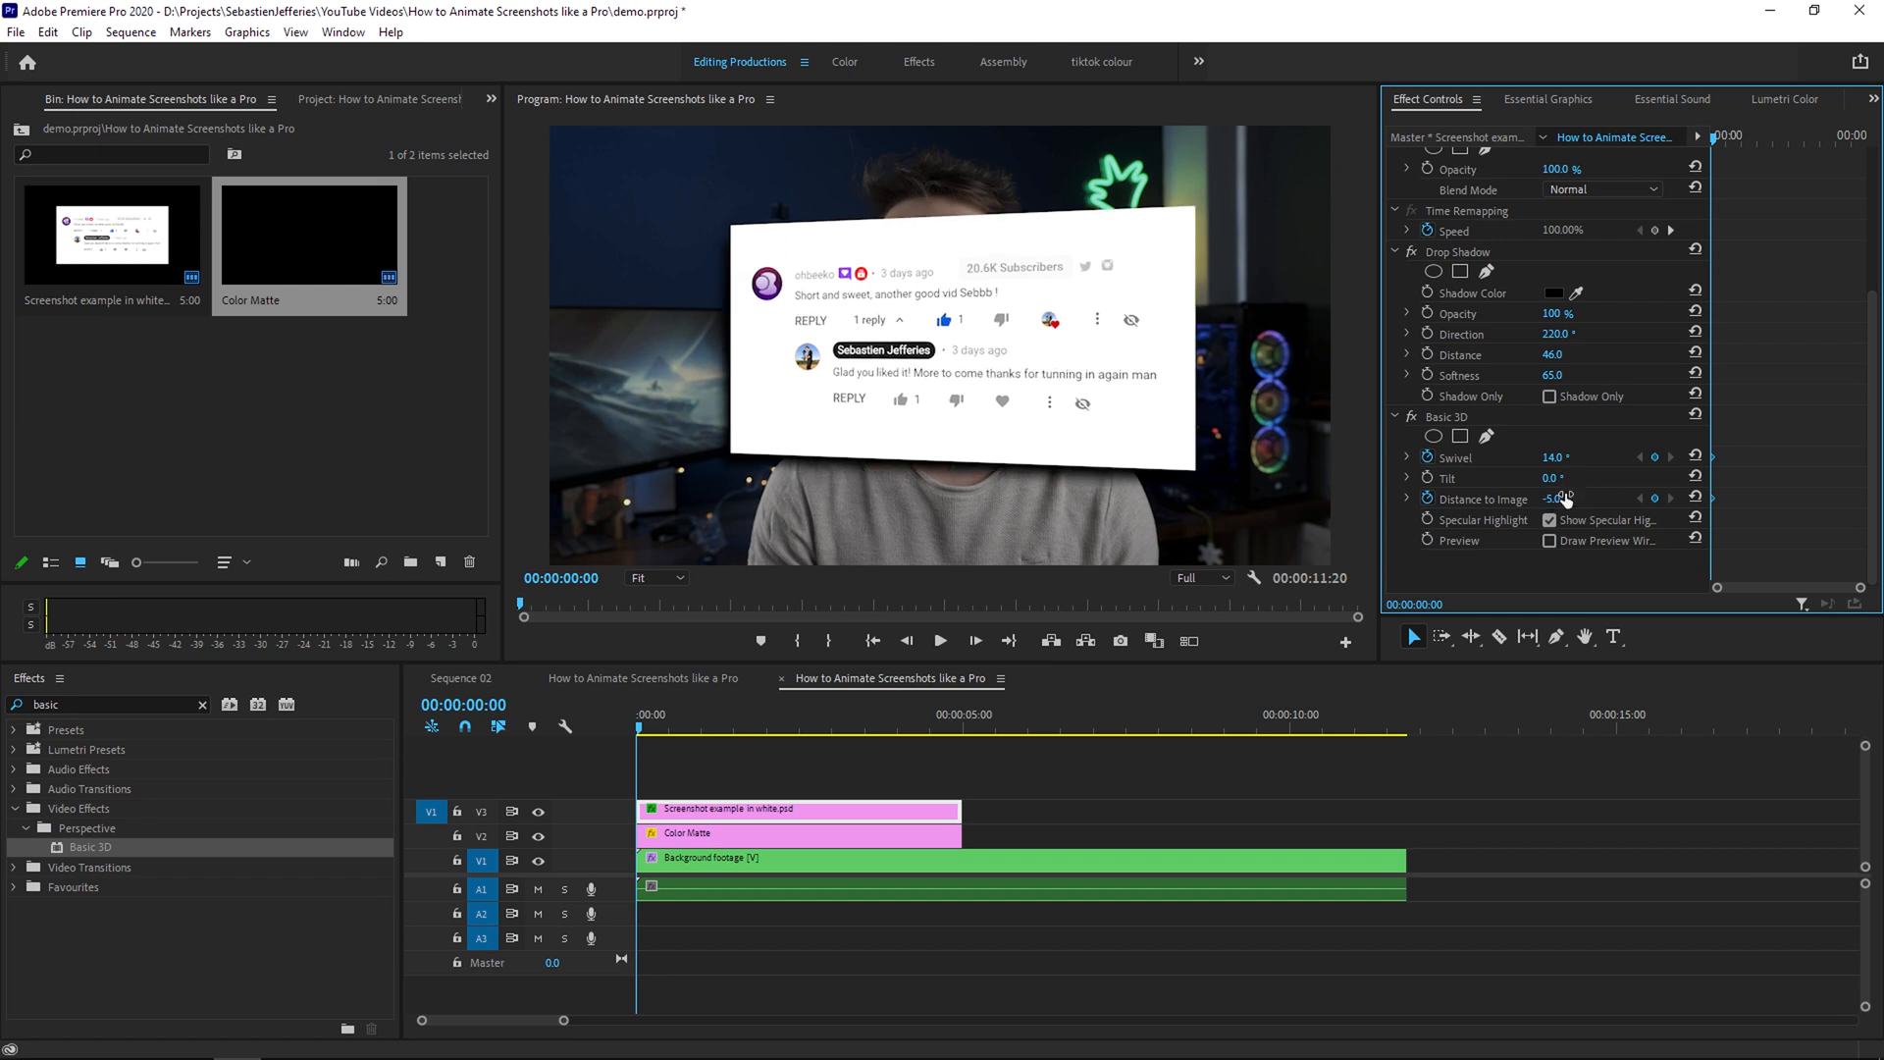
Select the background footage and move the playhead to about four seconds in
left_click(1020, 857)
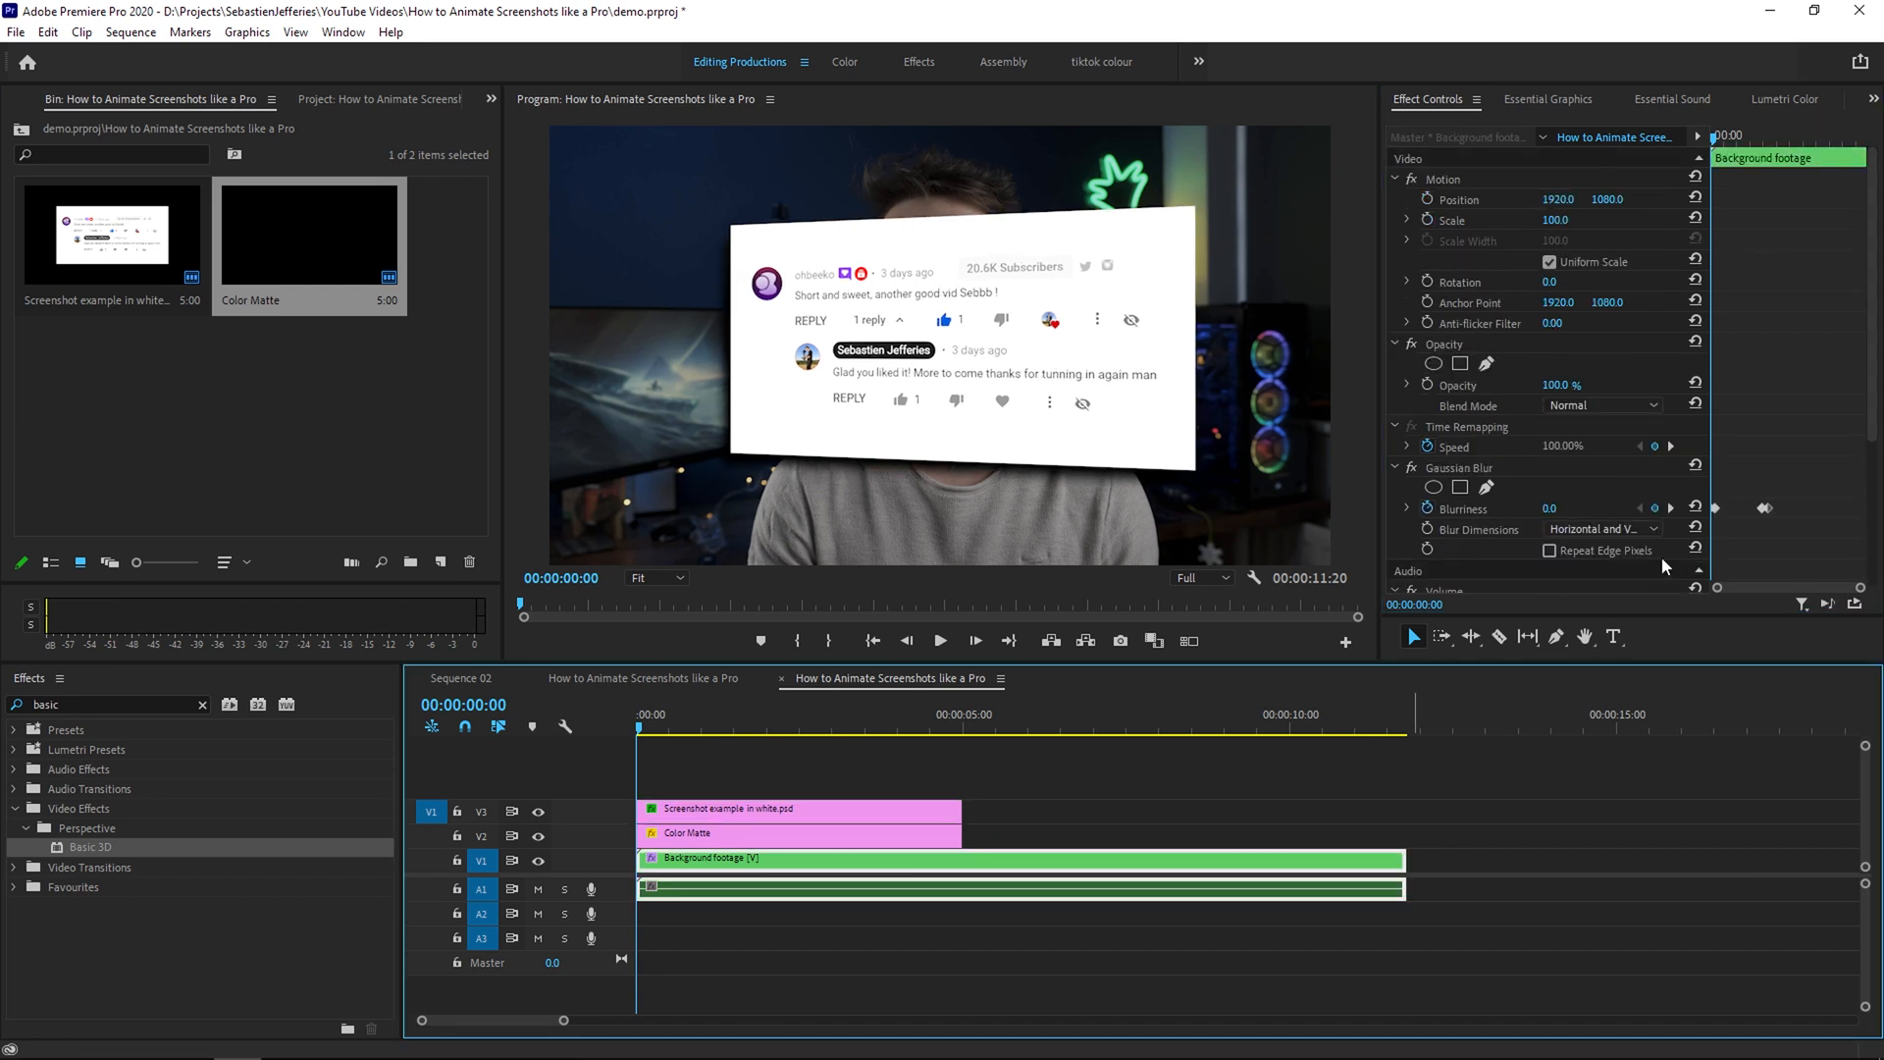
left_click(922, 714)
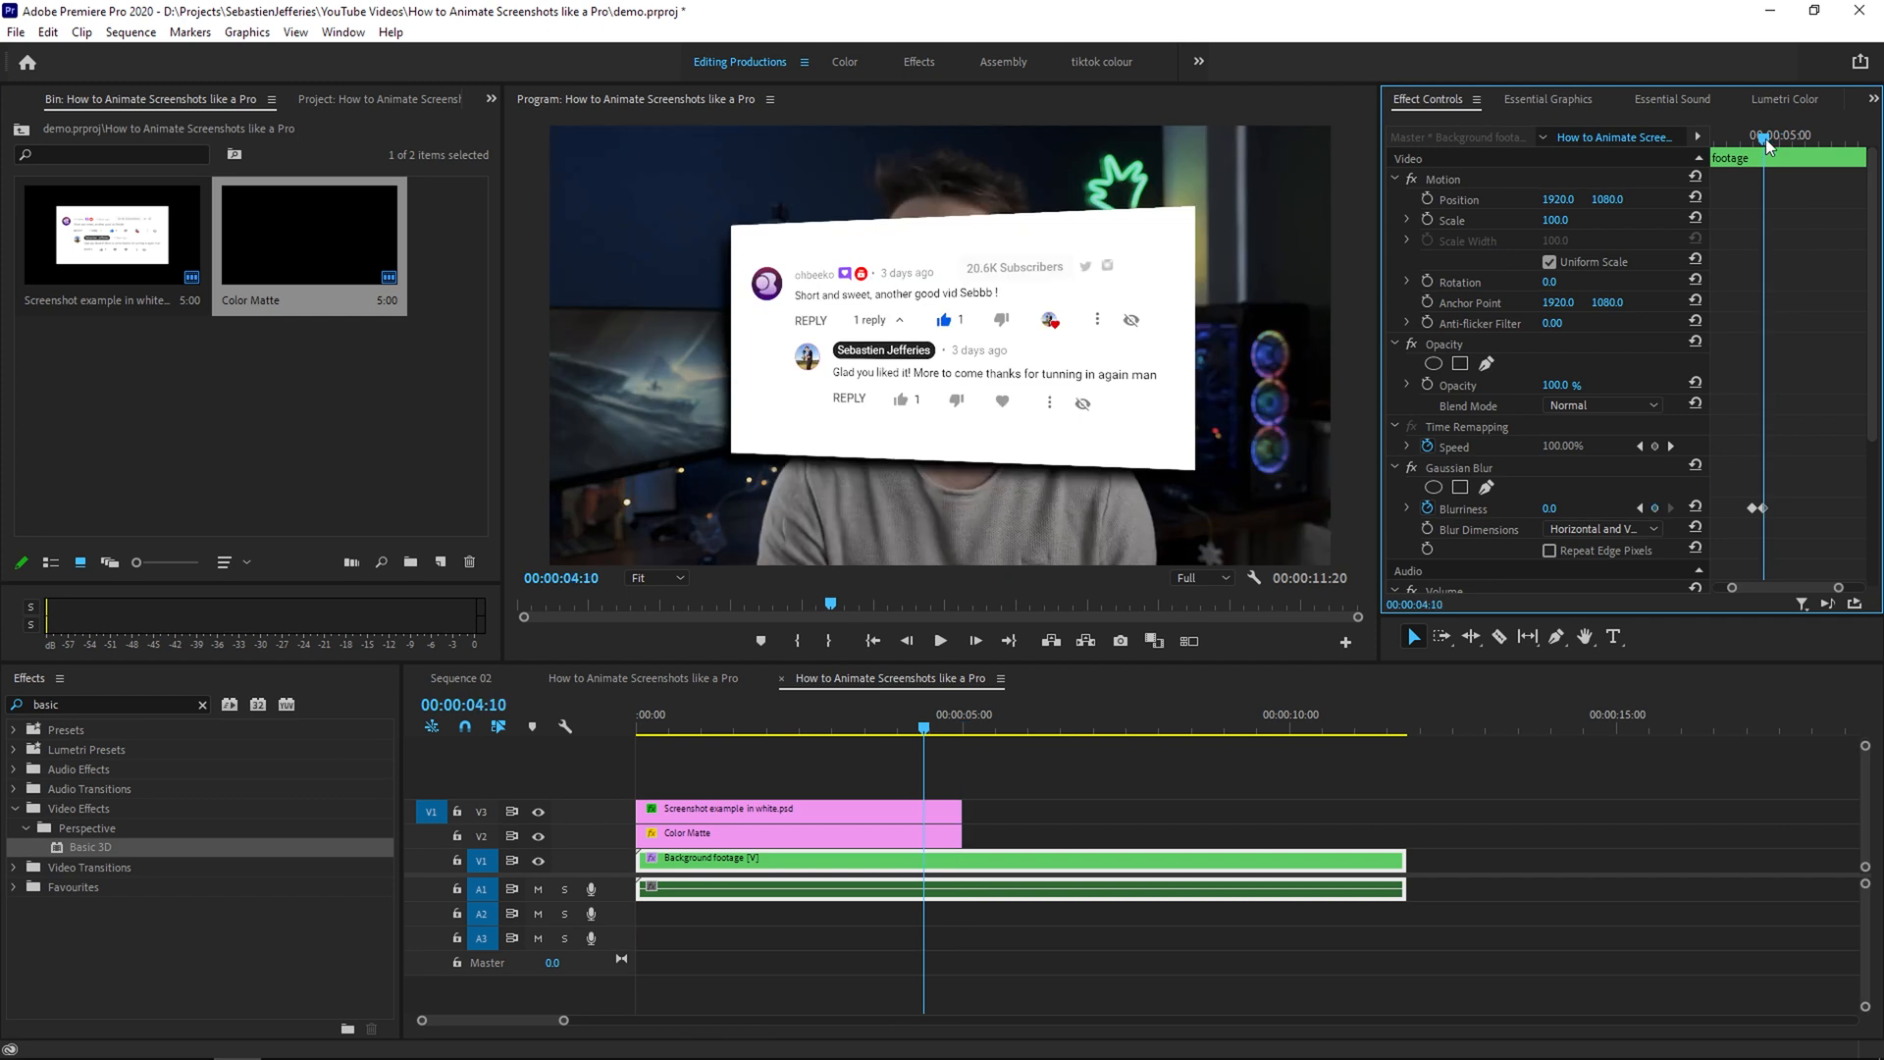
Razor-cut the screenshot and colour matte at 4:09 and tweak the swivel angle
left_click(1093, 824)
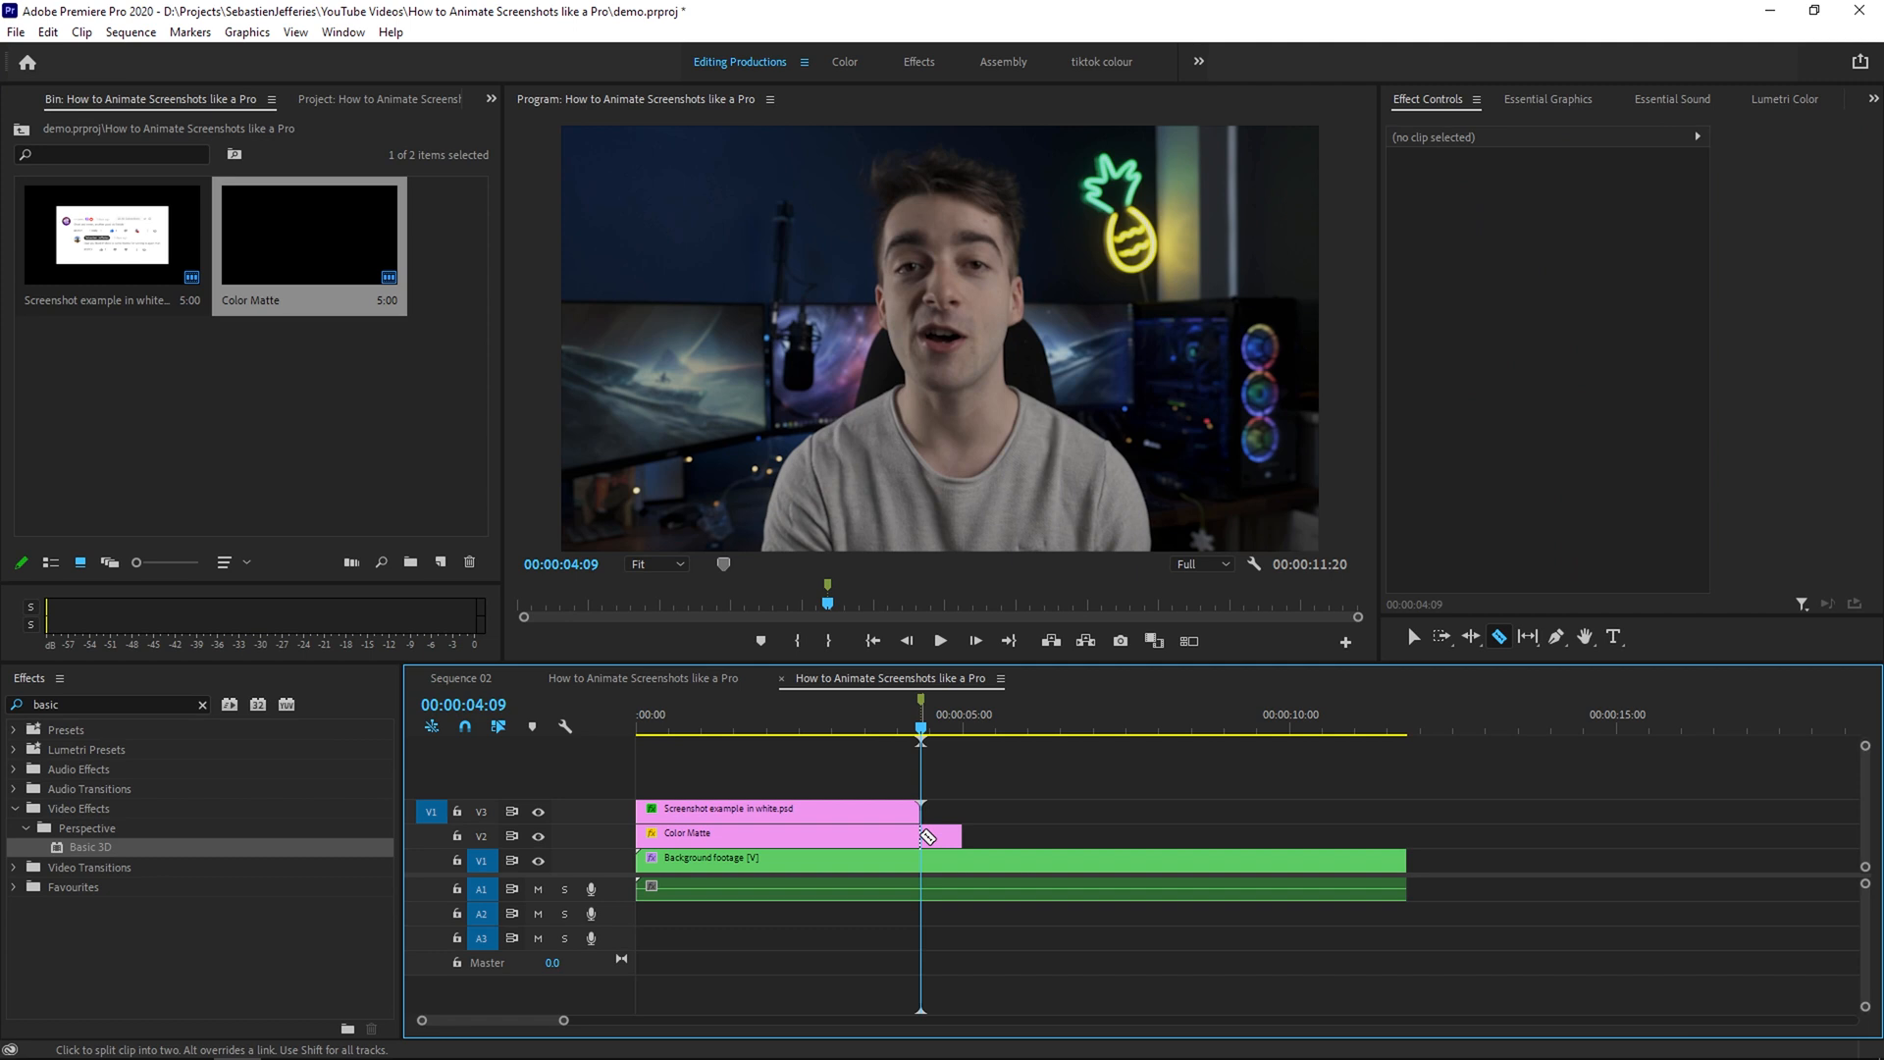
left_click(777, 807)
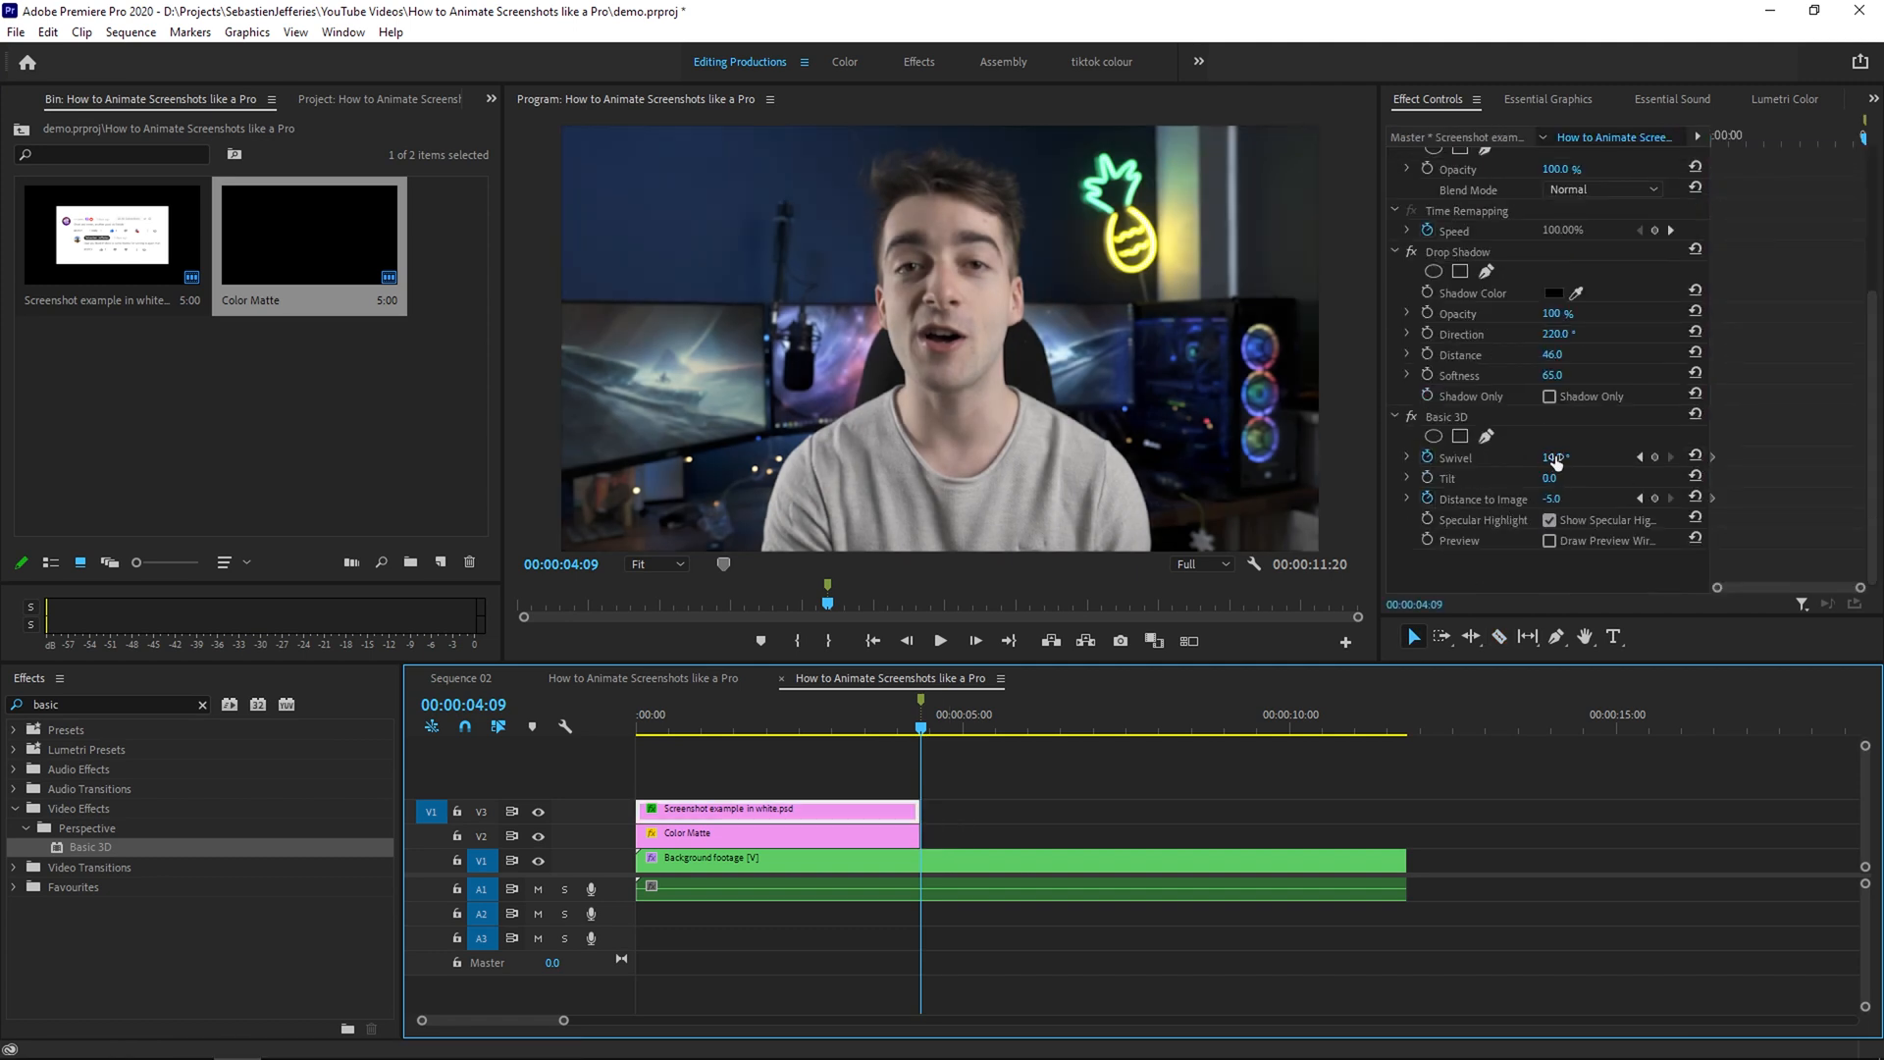
left_click_drag(1562, 458, 1550, 458)
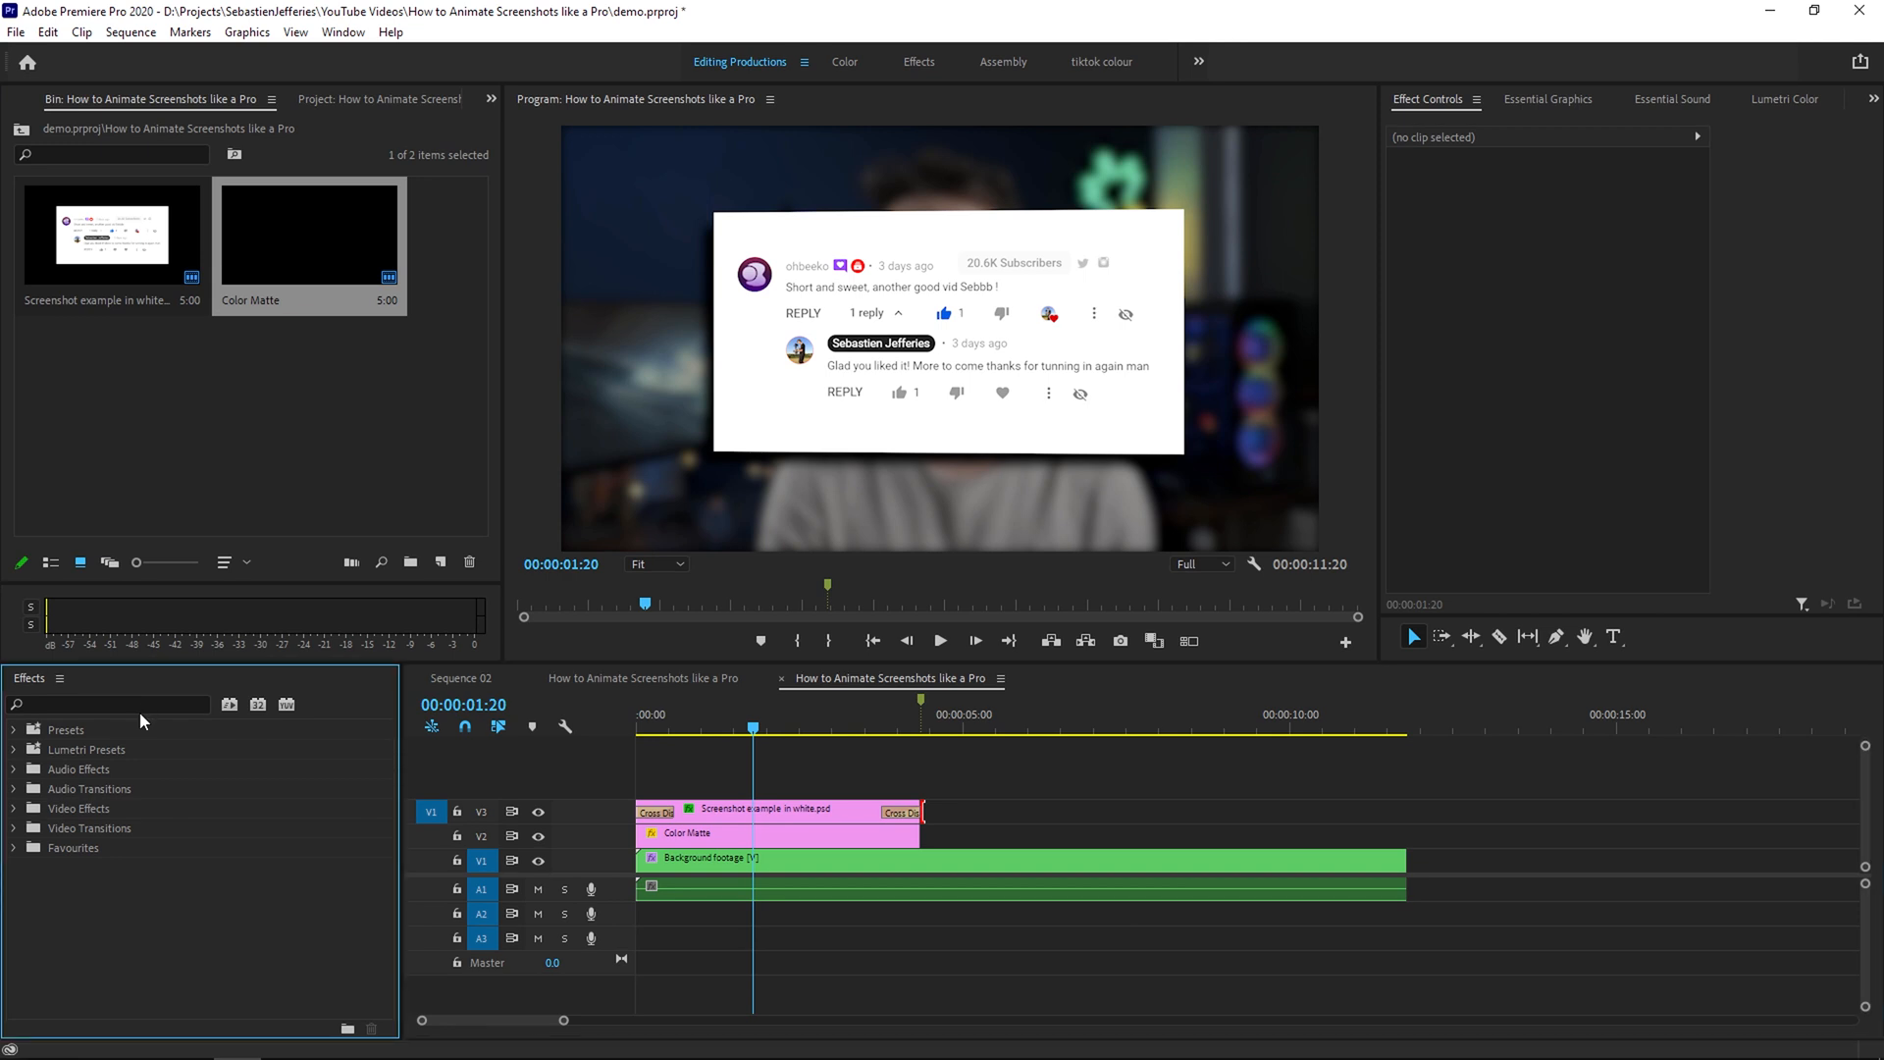
Search 'cross dis' to remove the cross dissolves, then look up the Push transition
left_click(108, 704)
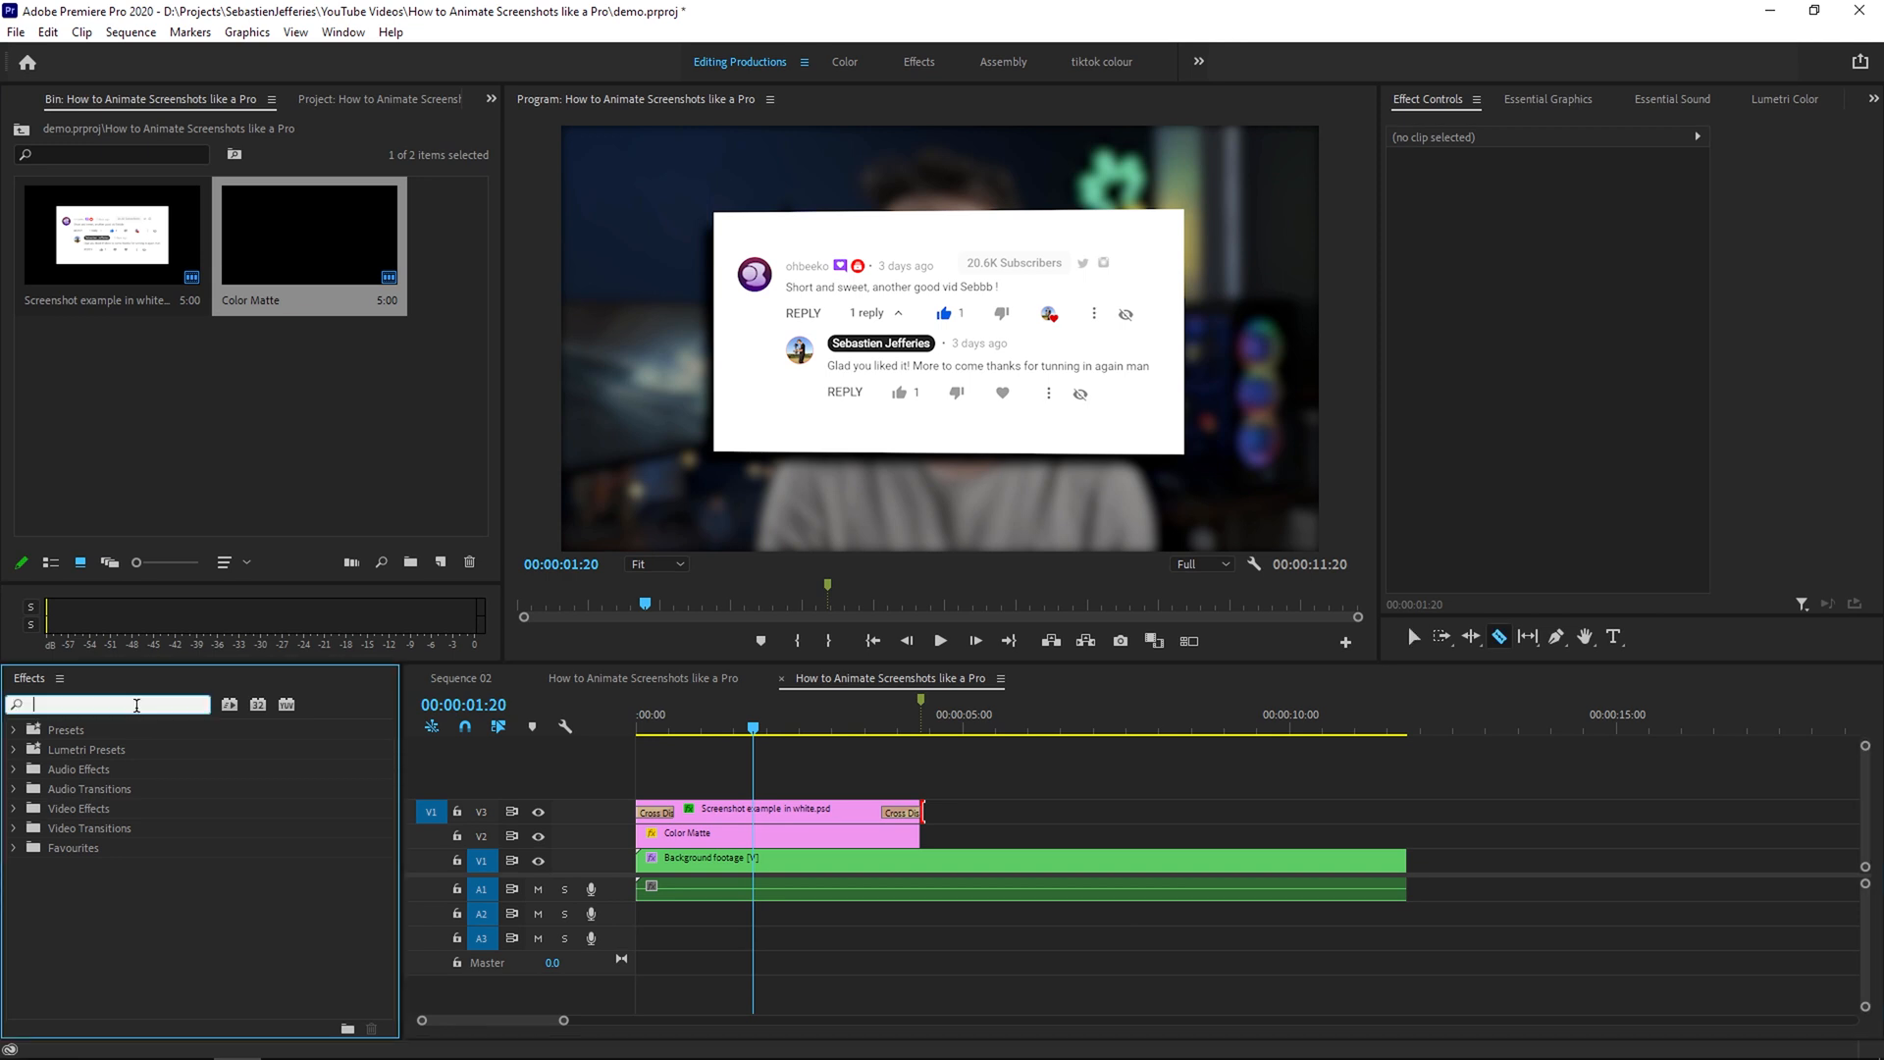
type("cross dis")
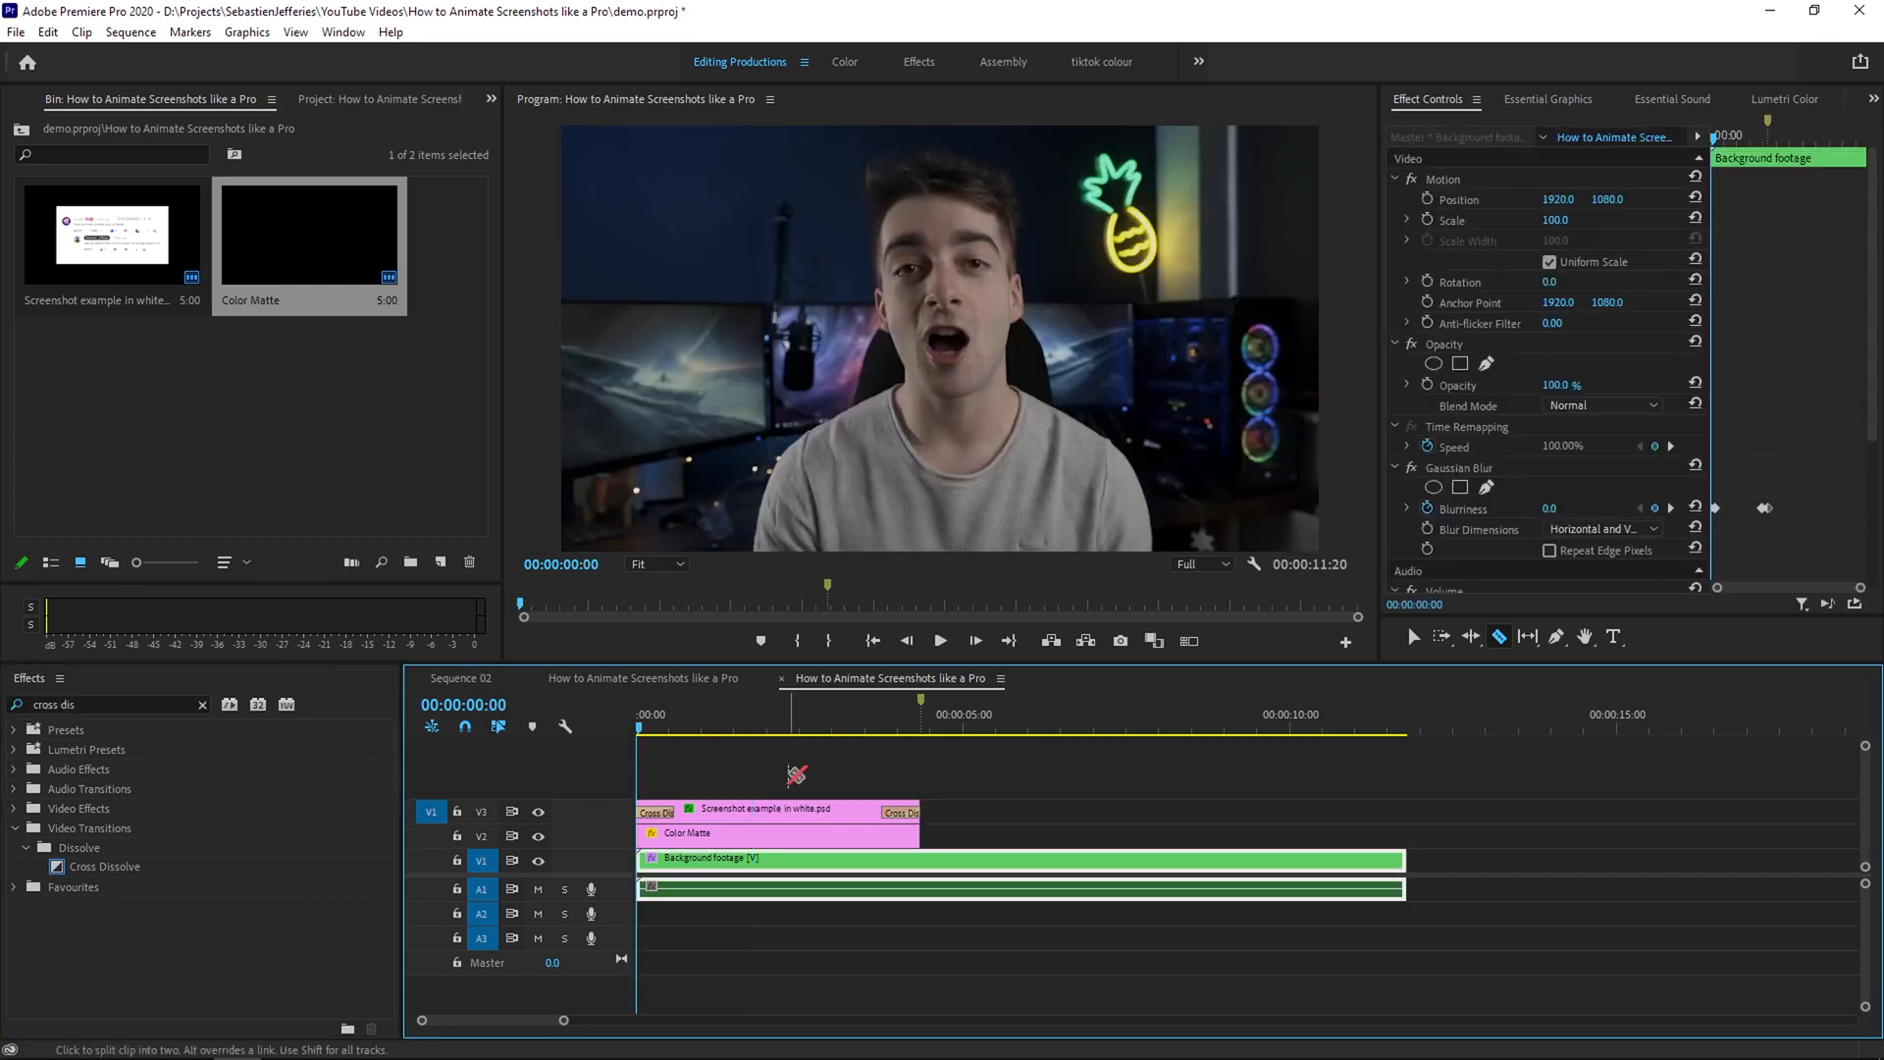
left_click(940, 640)
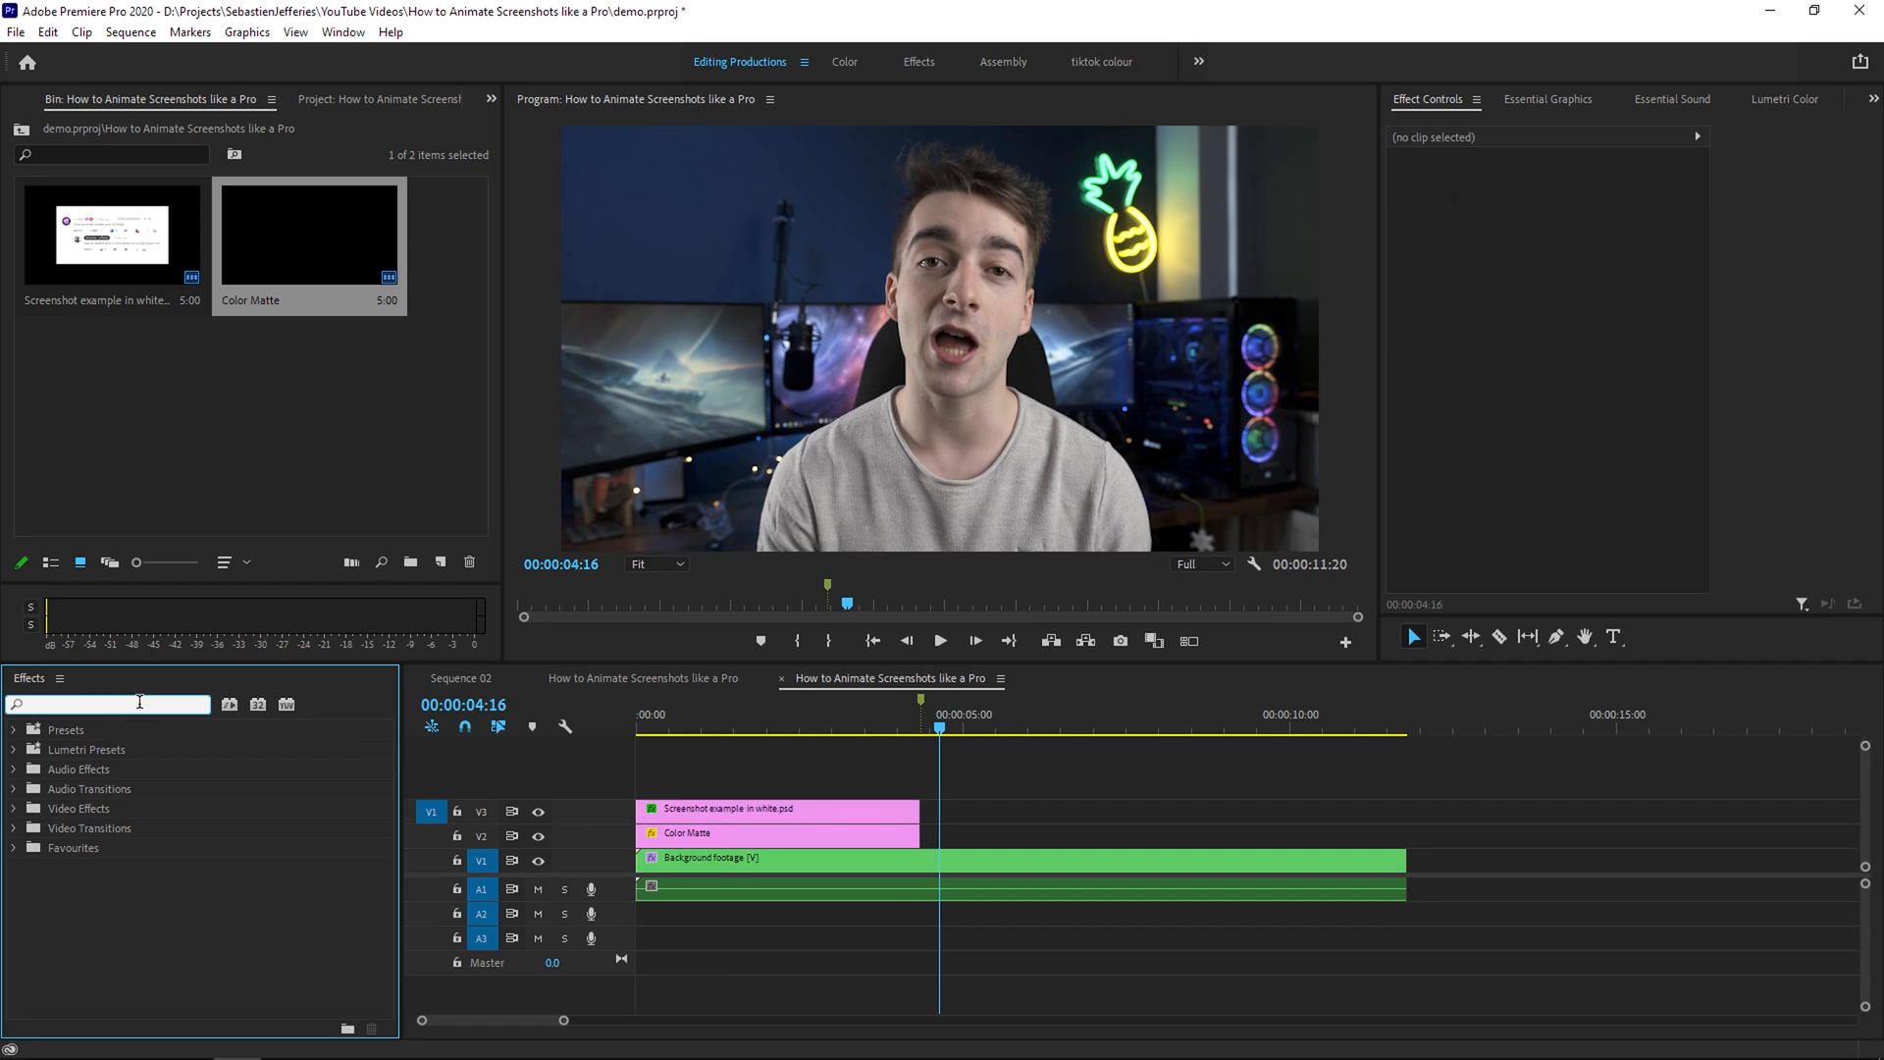
type("push")
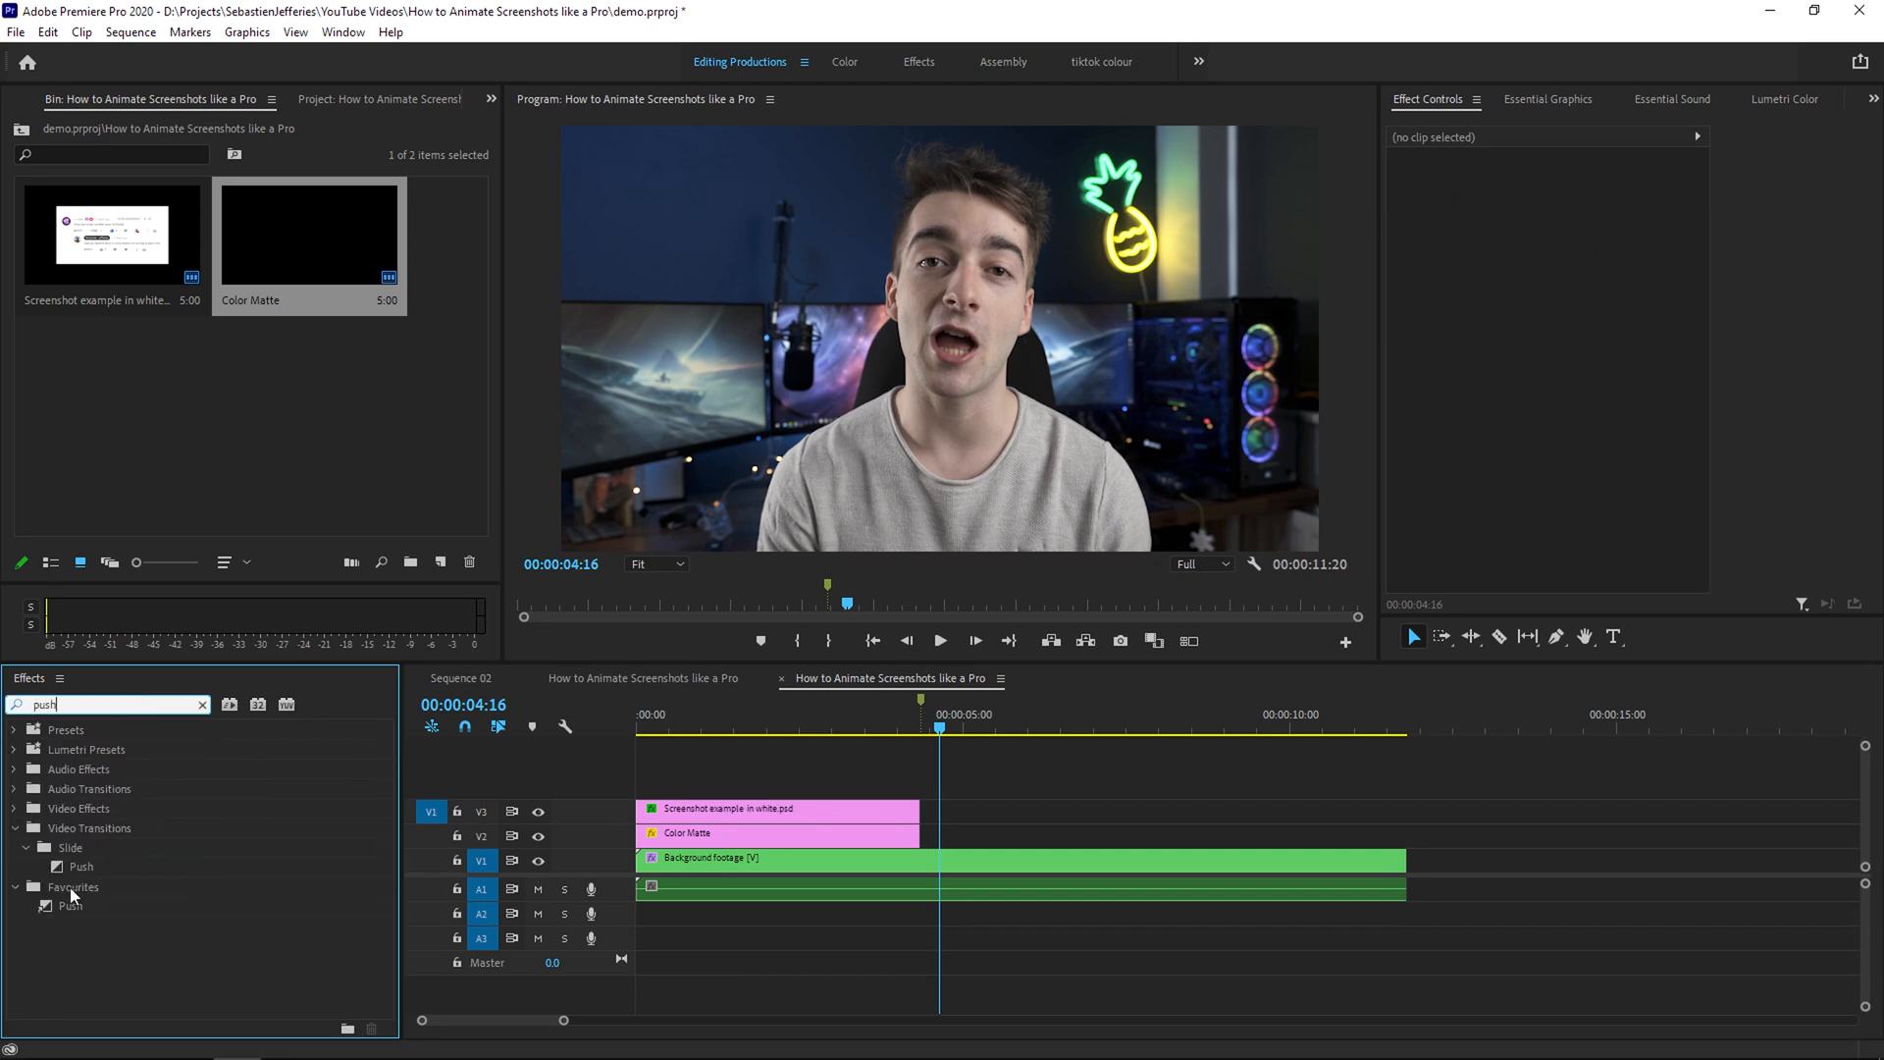